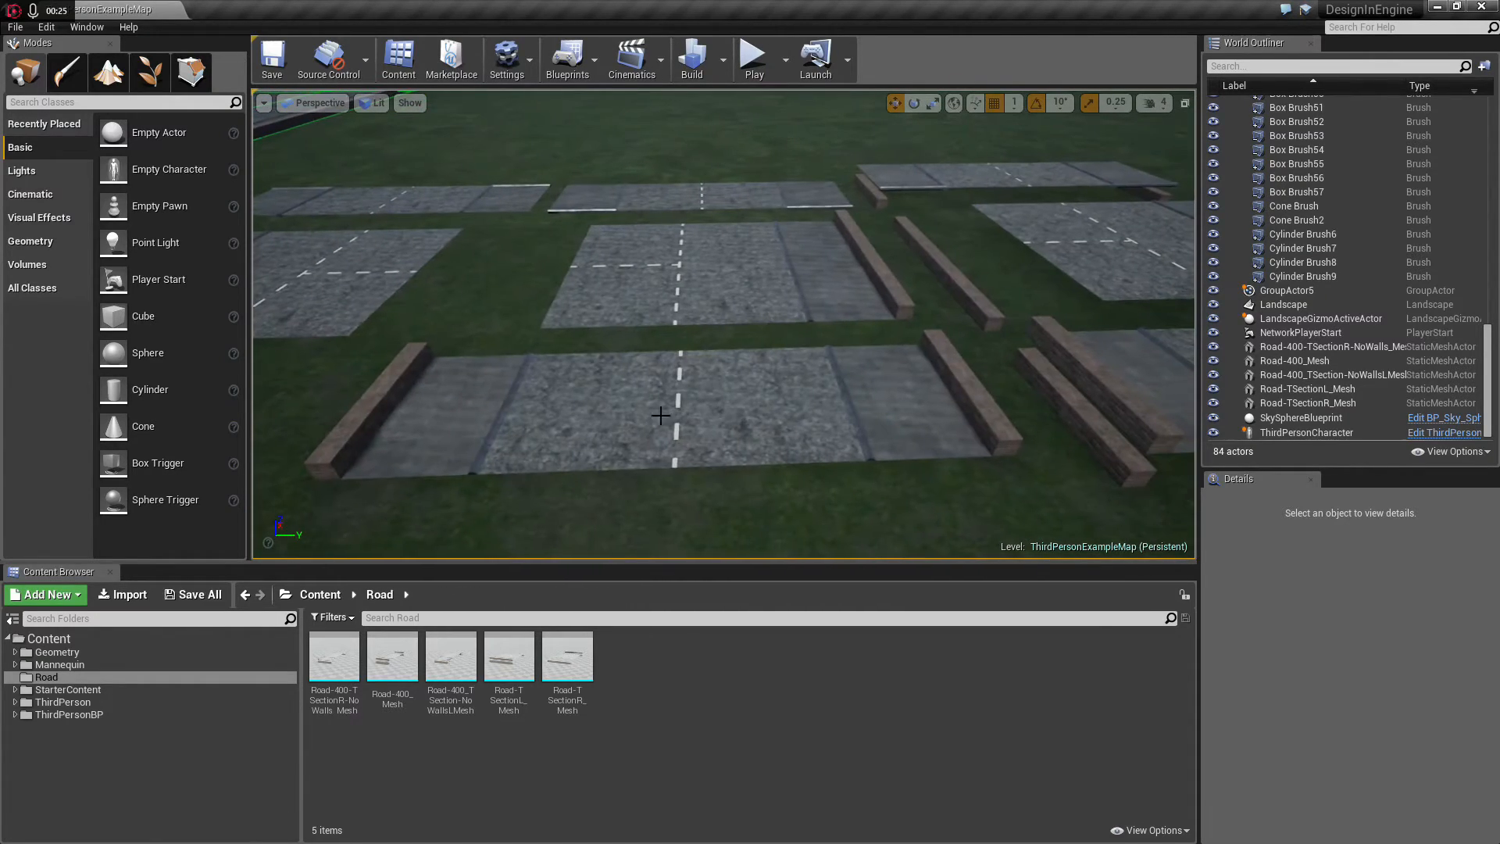
Step: Add a Directional Light aimed straight down with intensity 1.0 and Cast Shadows off
click(663, 432)
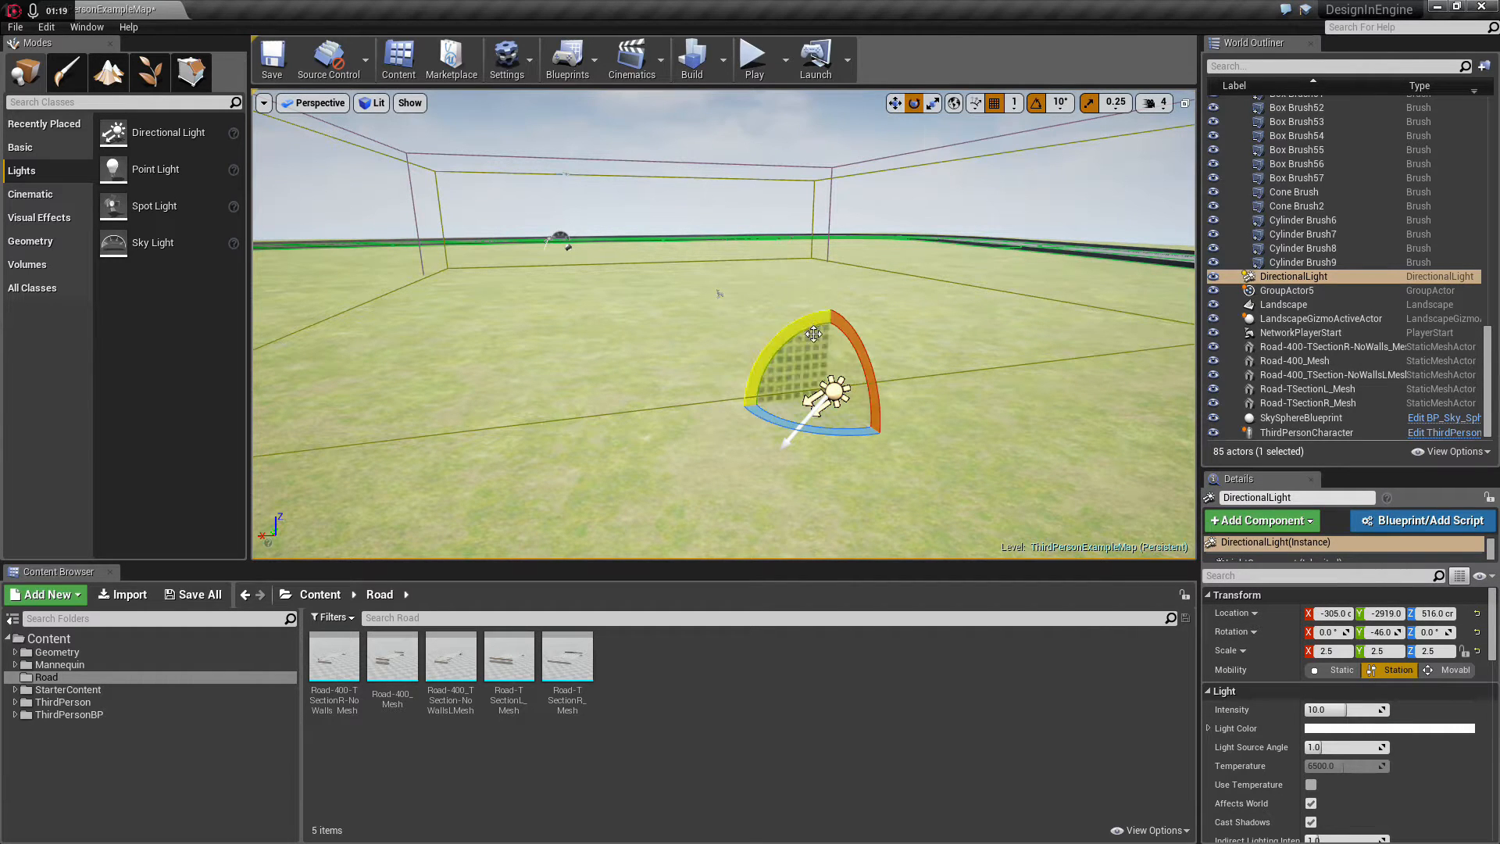
drag(817, 330, 828, 393)
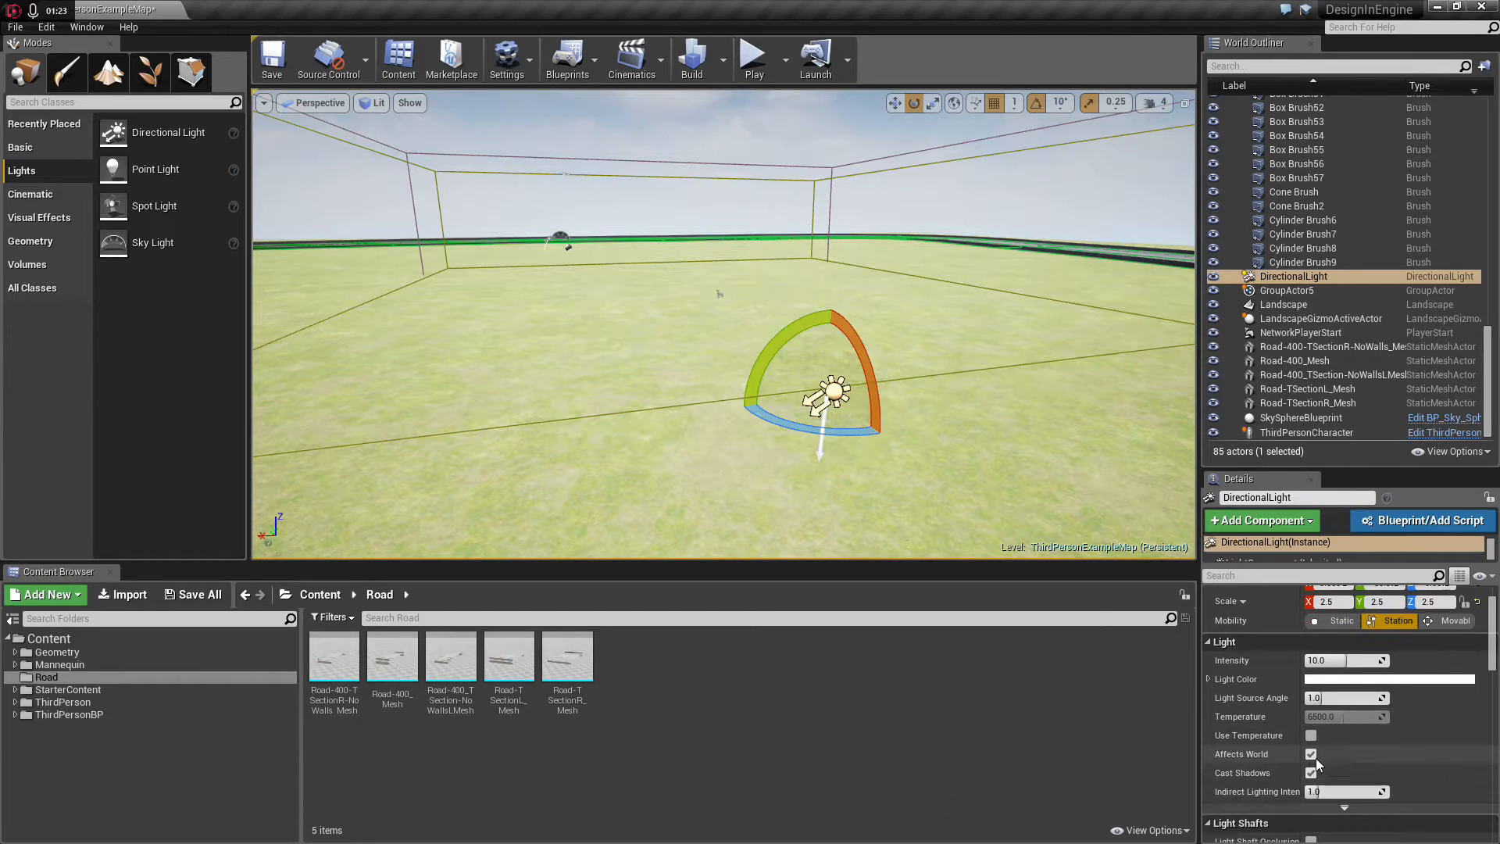
click(1311, 773)
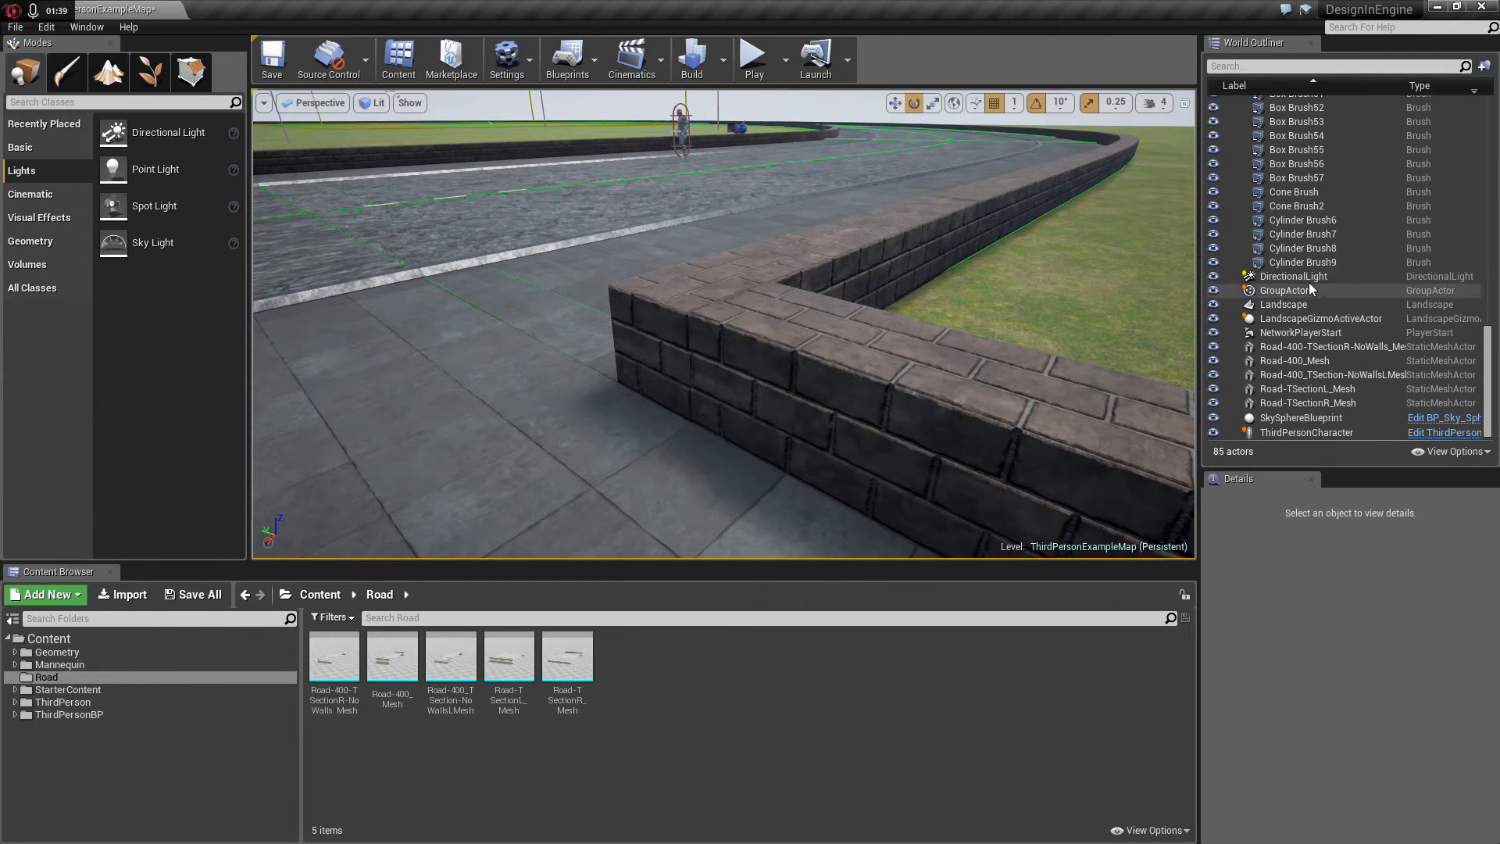
Step: Select the original Light Source and lower its intensity to 2.75
click(1294, 275)
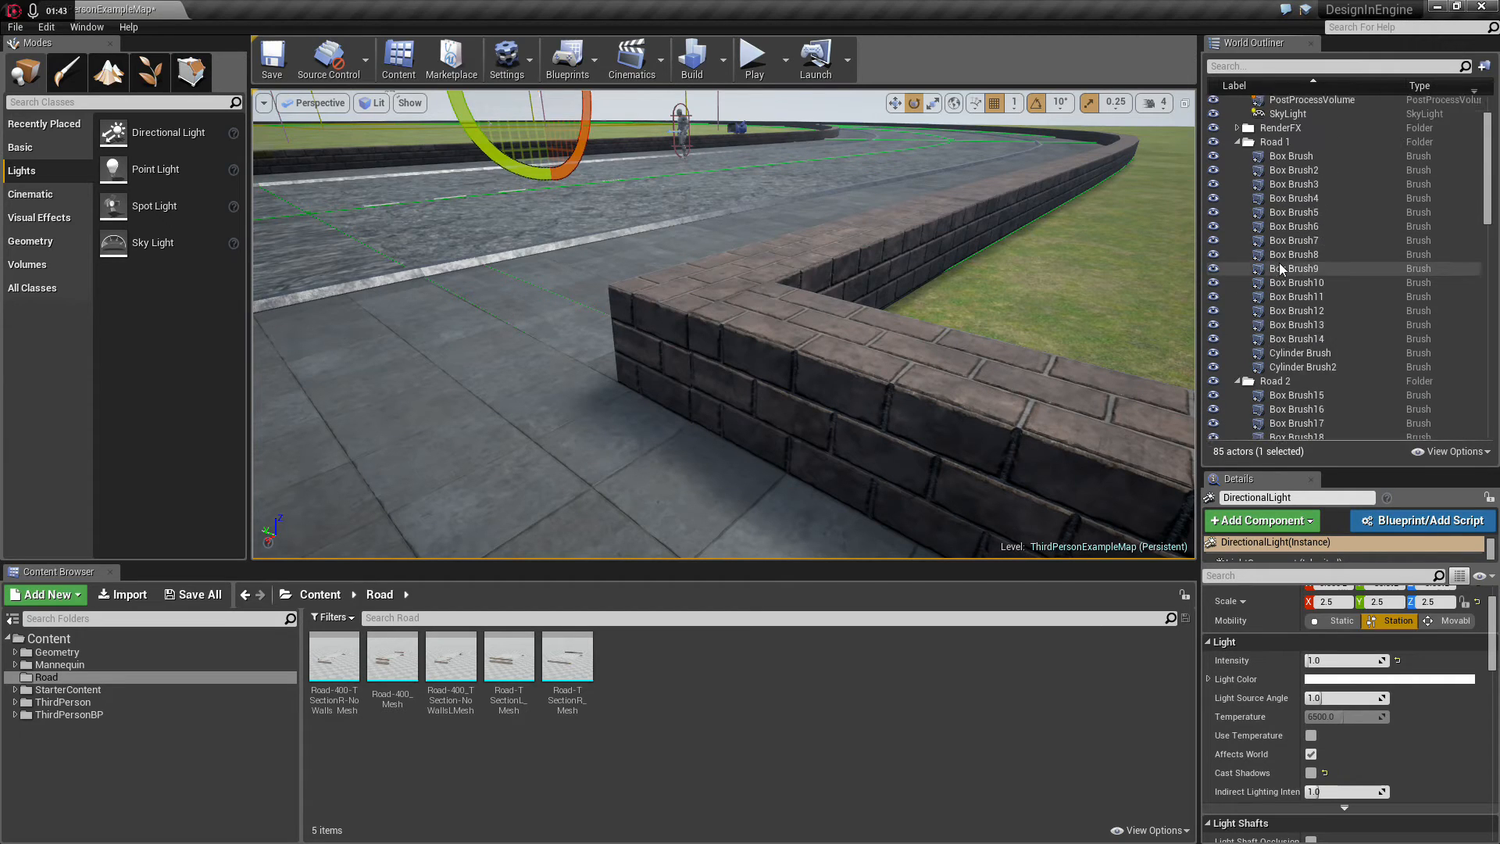
click(1297, 130)
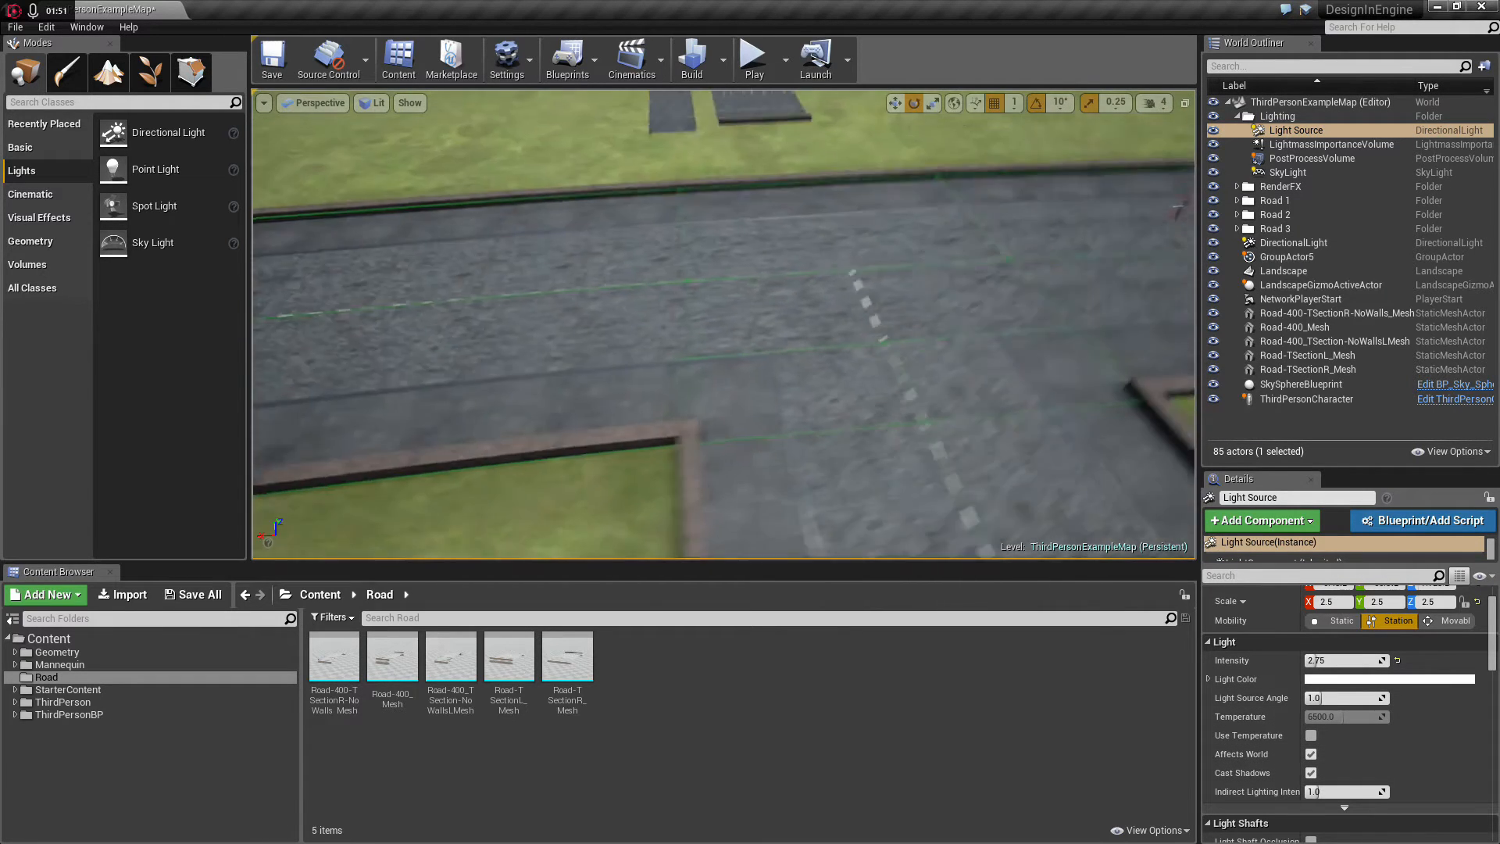
click(691, 55)
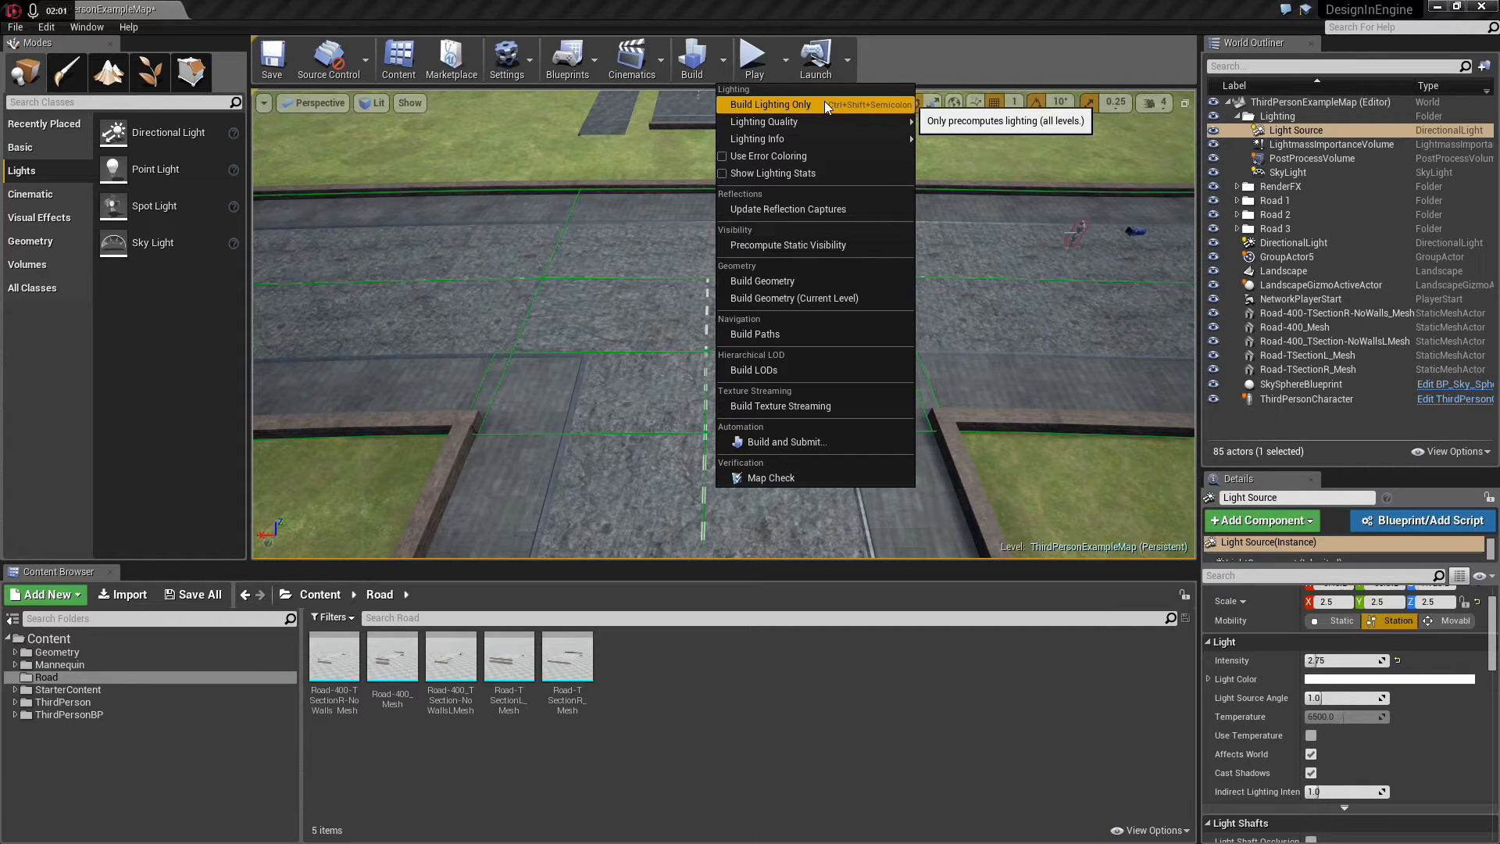
Step: Rebuild the level's lighting with Build Lighting Only
click(771, 103)
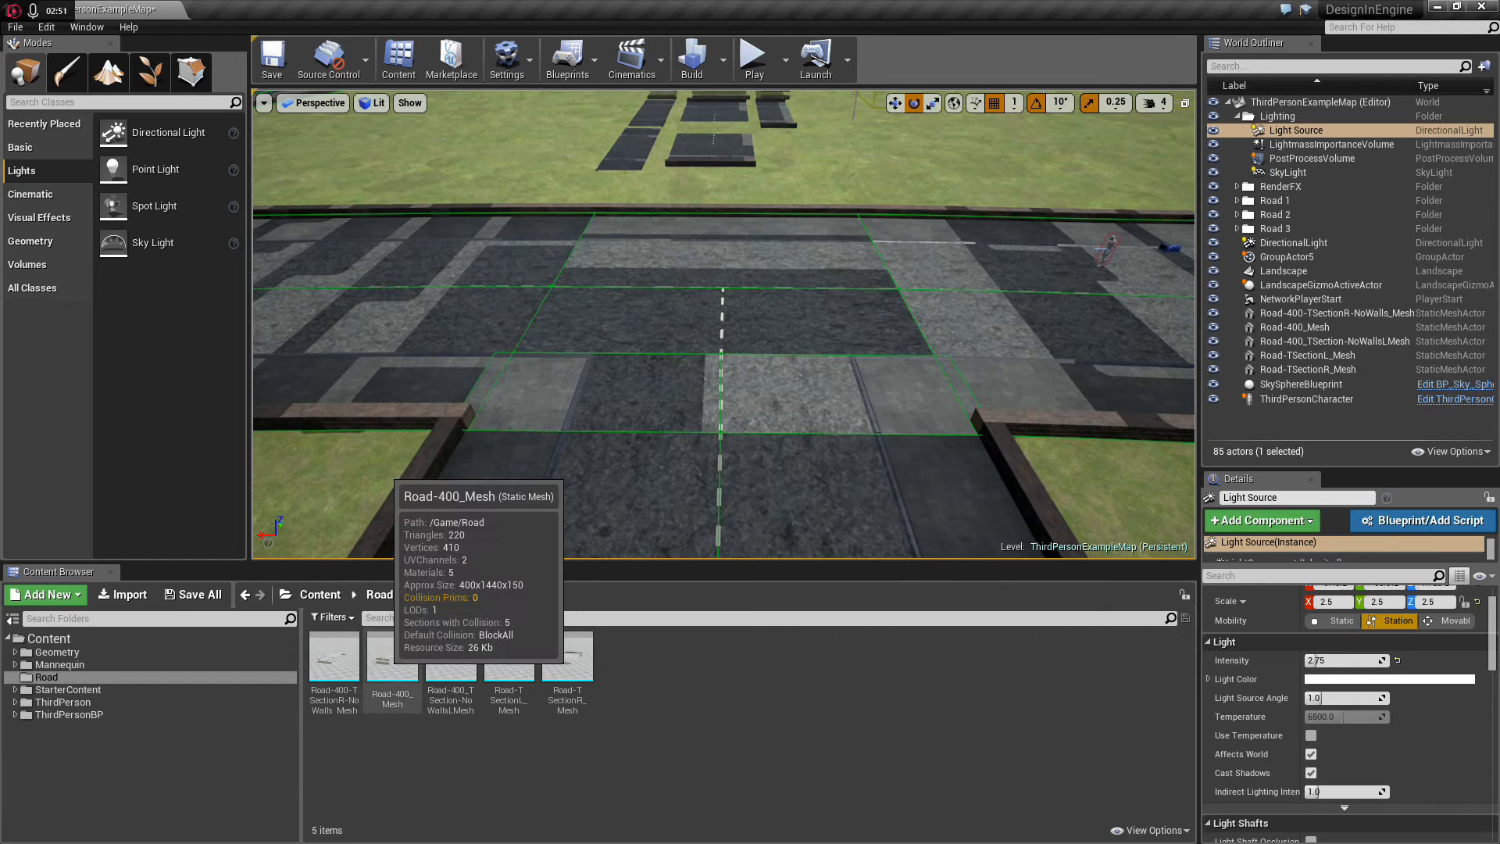
Step: Enable lightmap UV generation on Road-400_Mesh with destination lightmap index 1 and apply
double_click(391, 657)
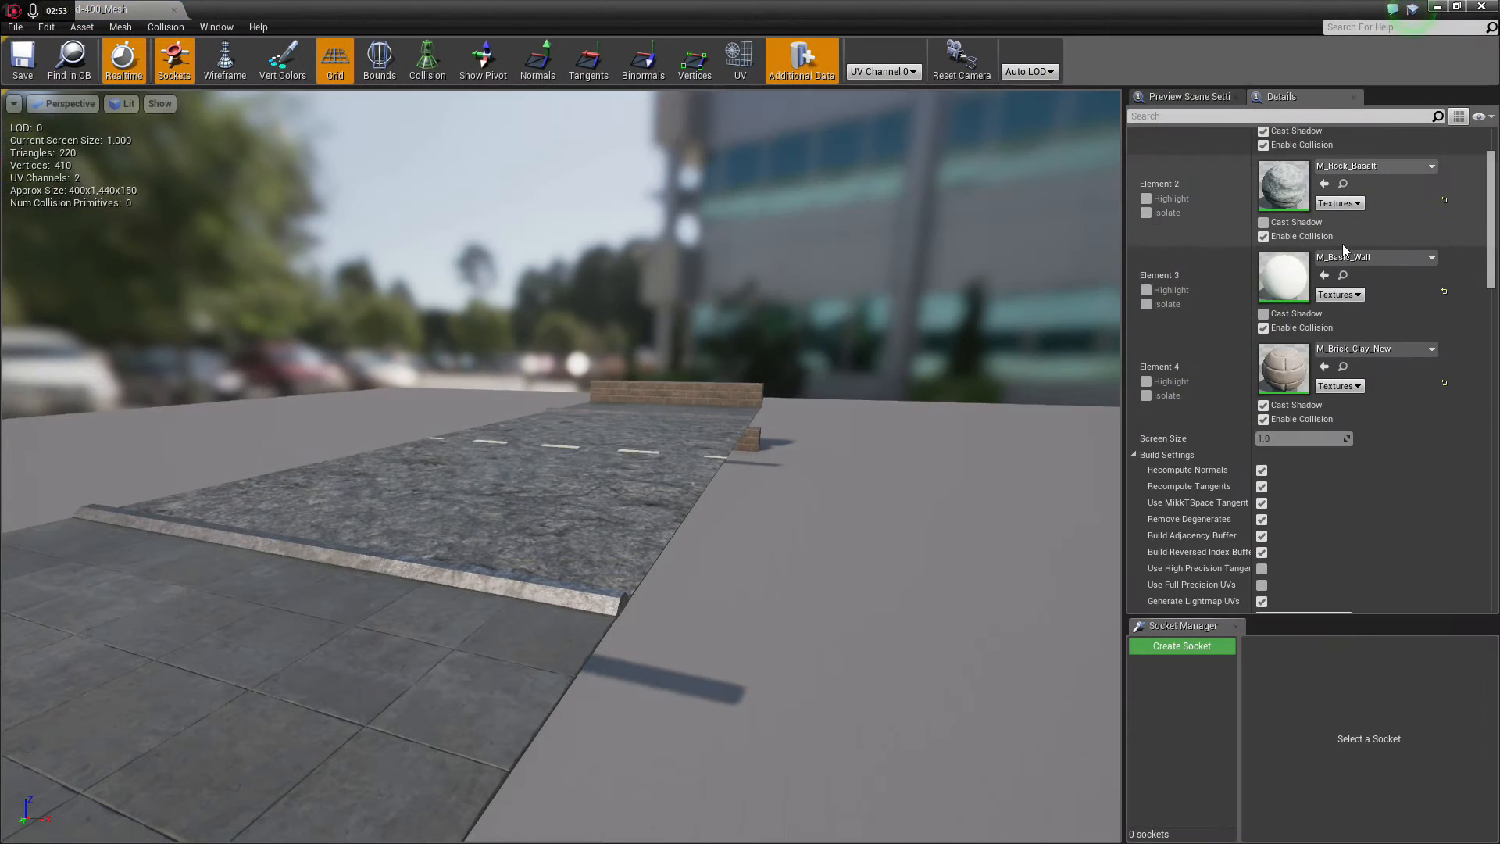
scroll(down, 3)
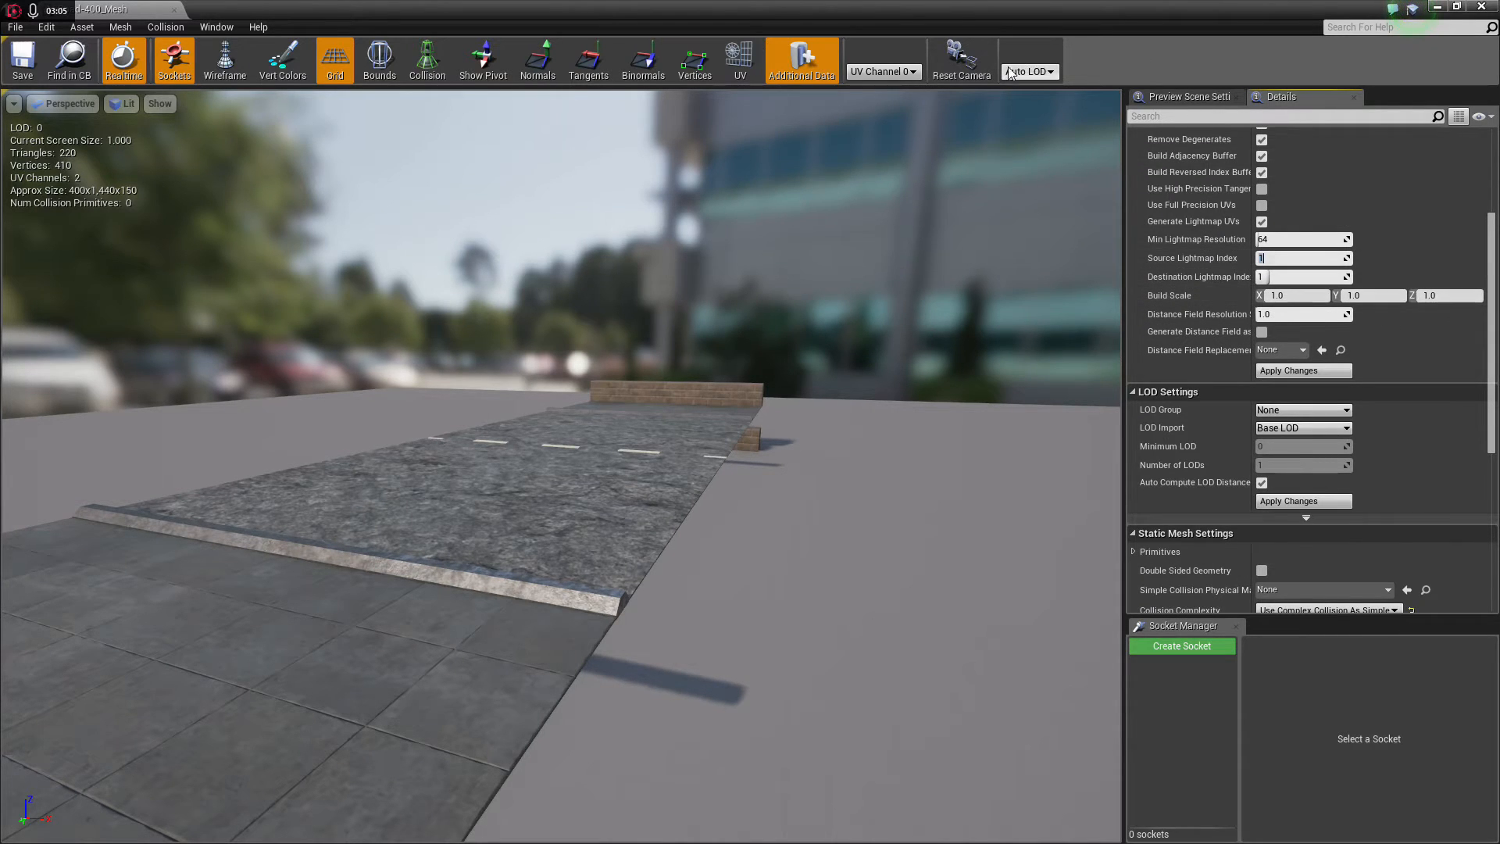
click(911, 72)
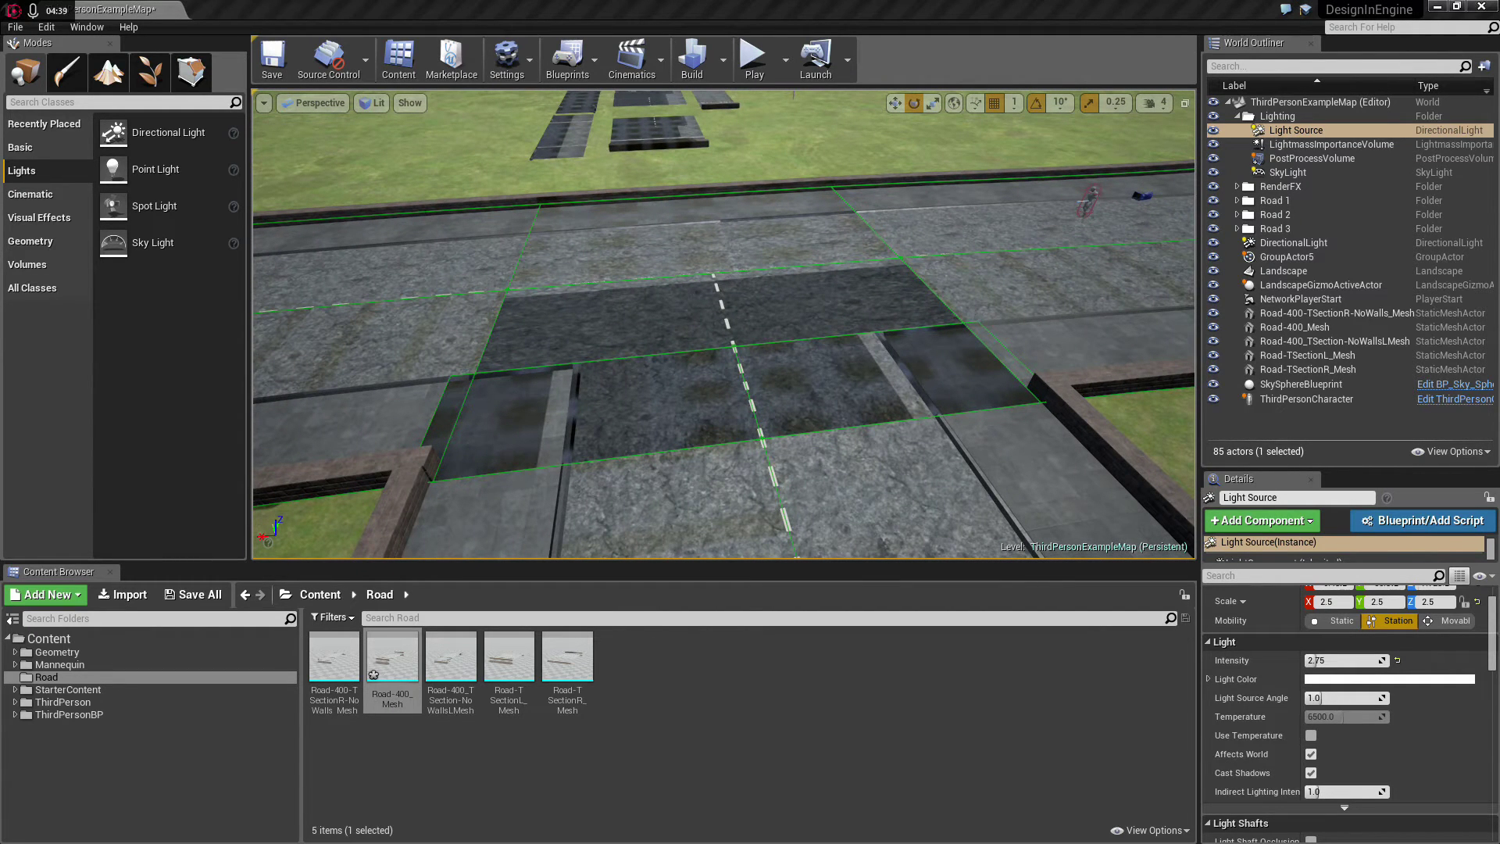
mouse_move(375, 675)
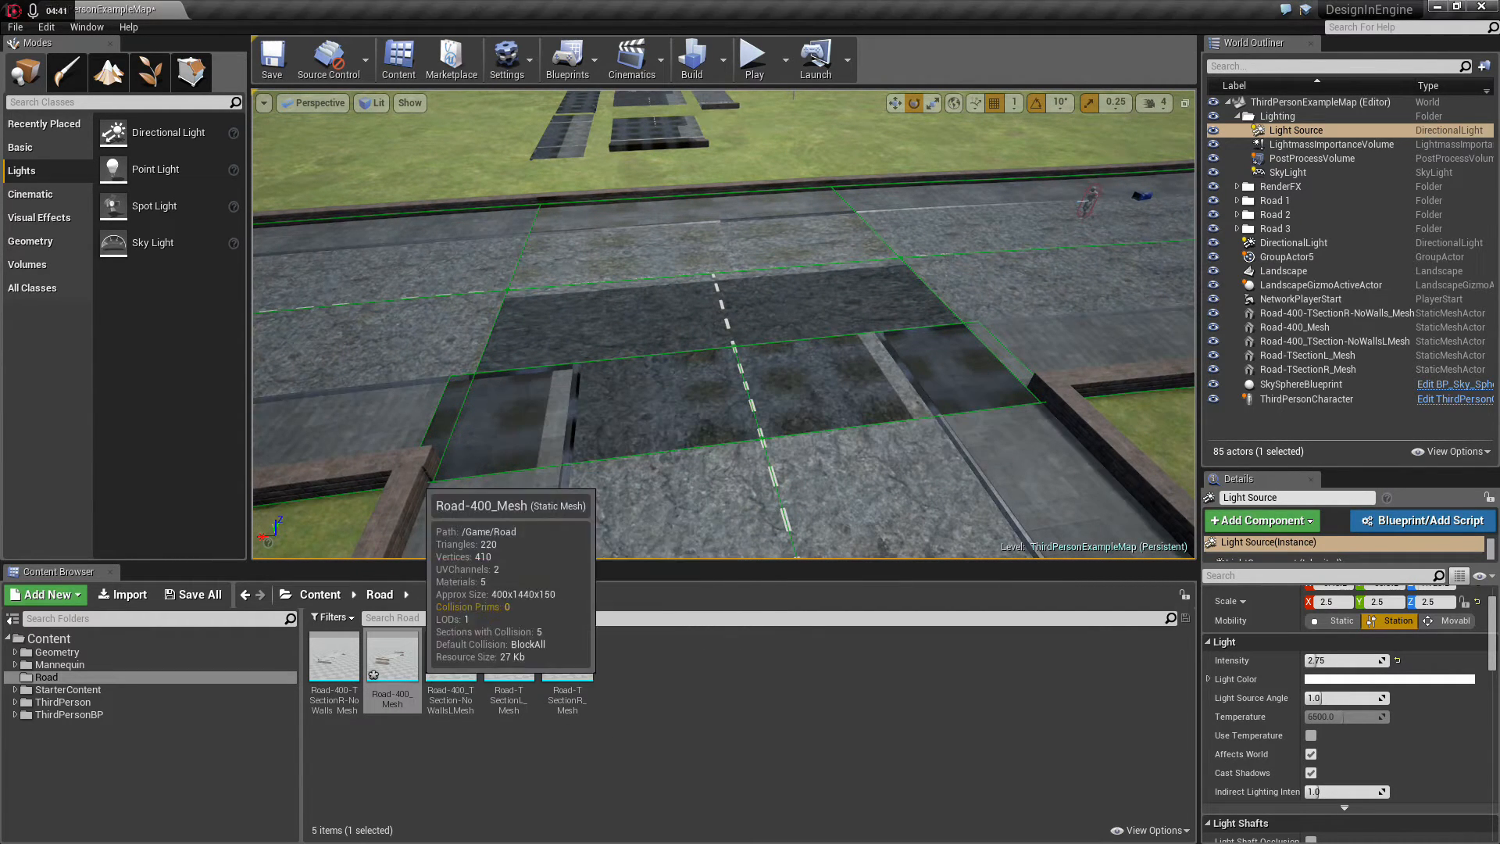
Step: Set the T-section road mesh's source lightmap and coordinate index to 1 and save it
click(1283, 271)
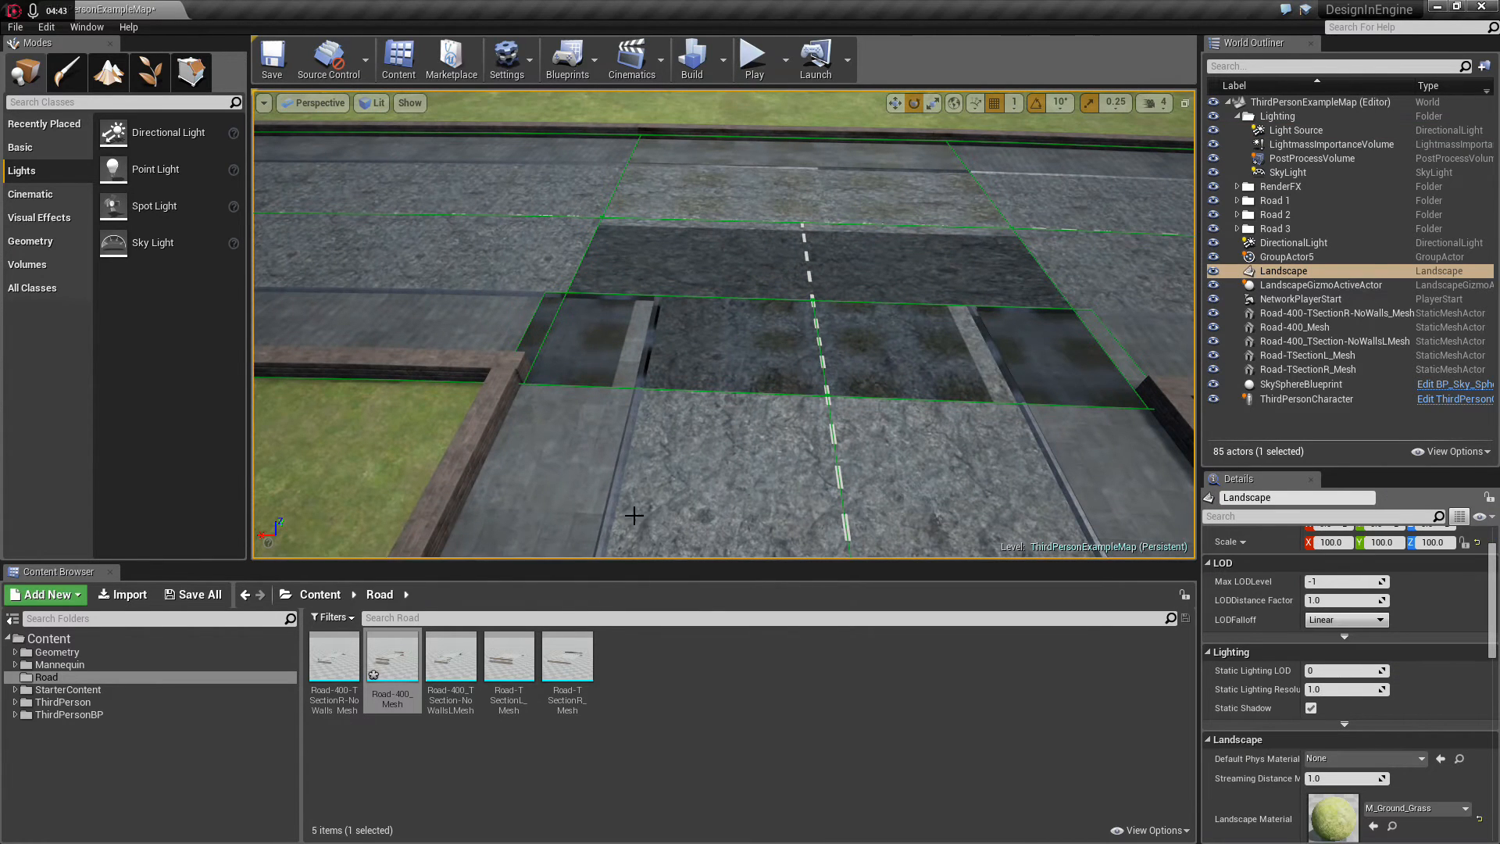
scroll(down, 3)
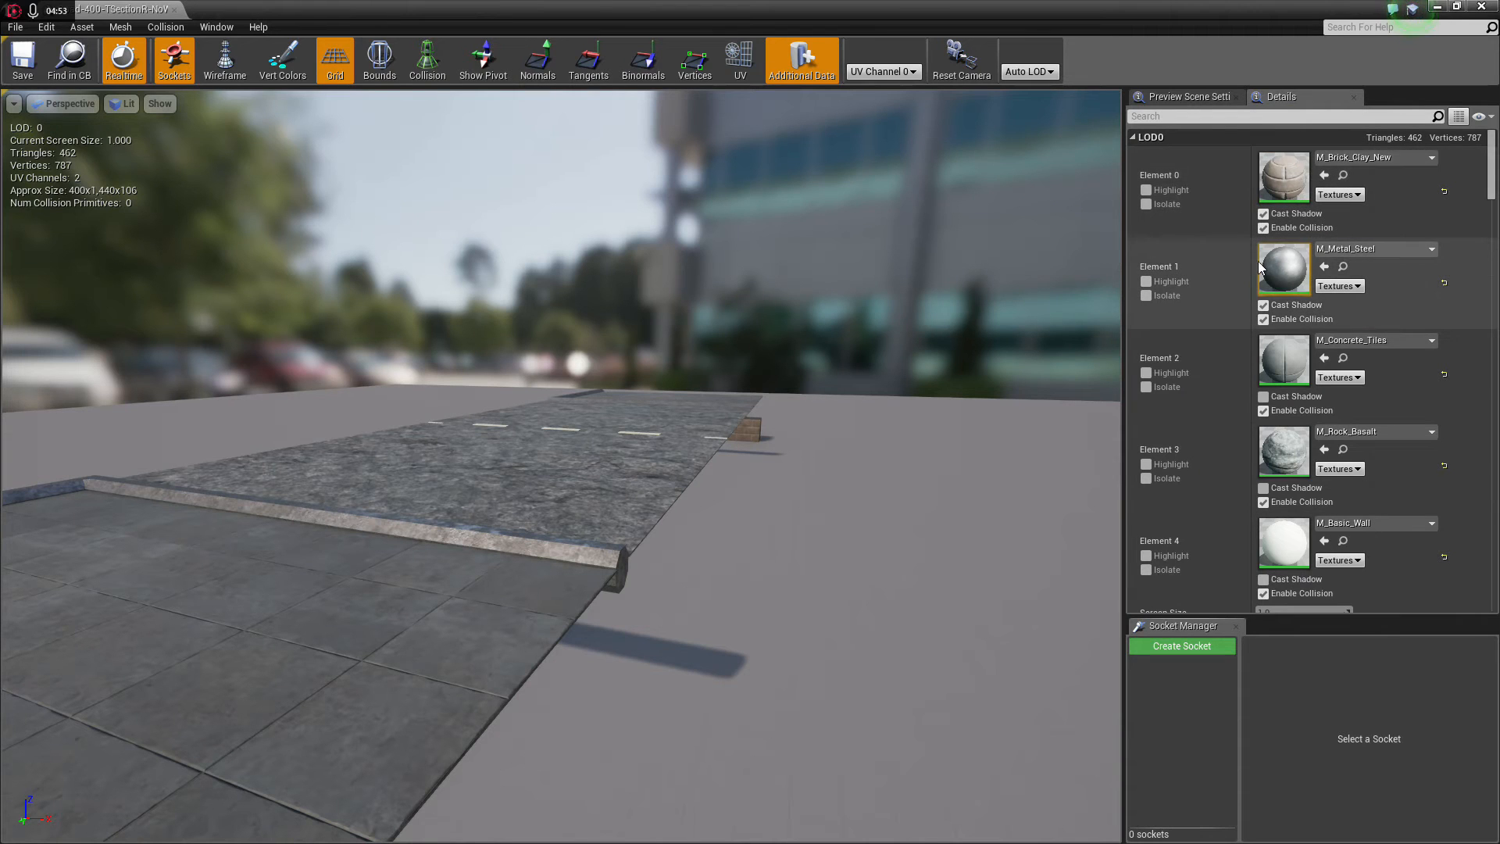
mouse_move(1284, 195)
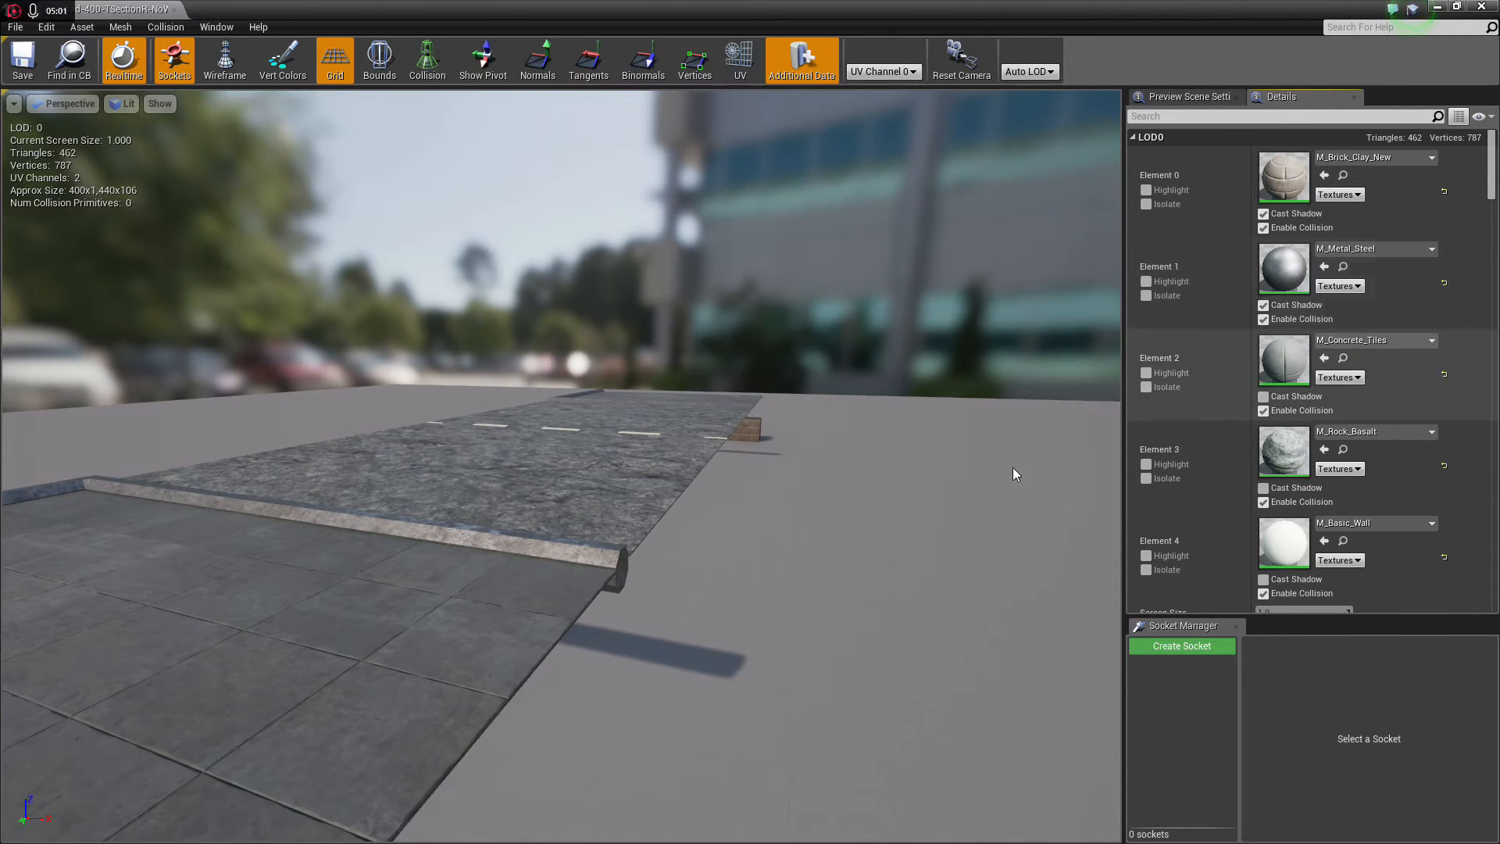
mouse_move(289, 647)
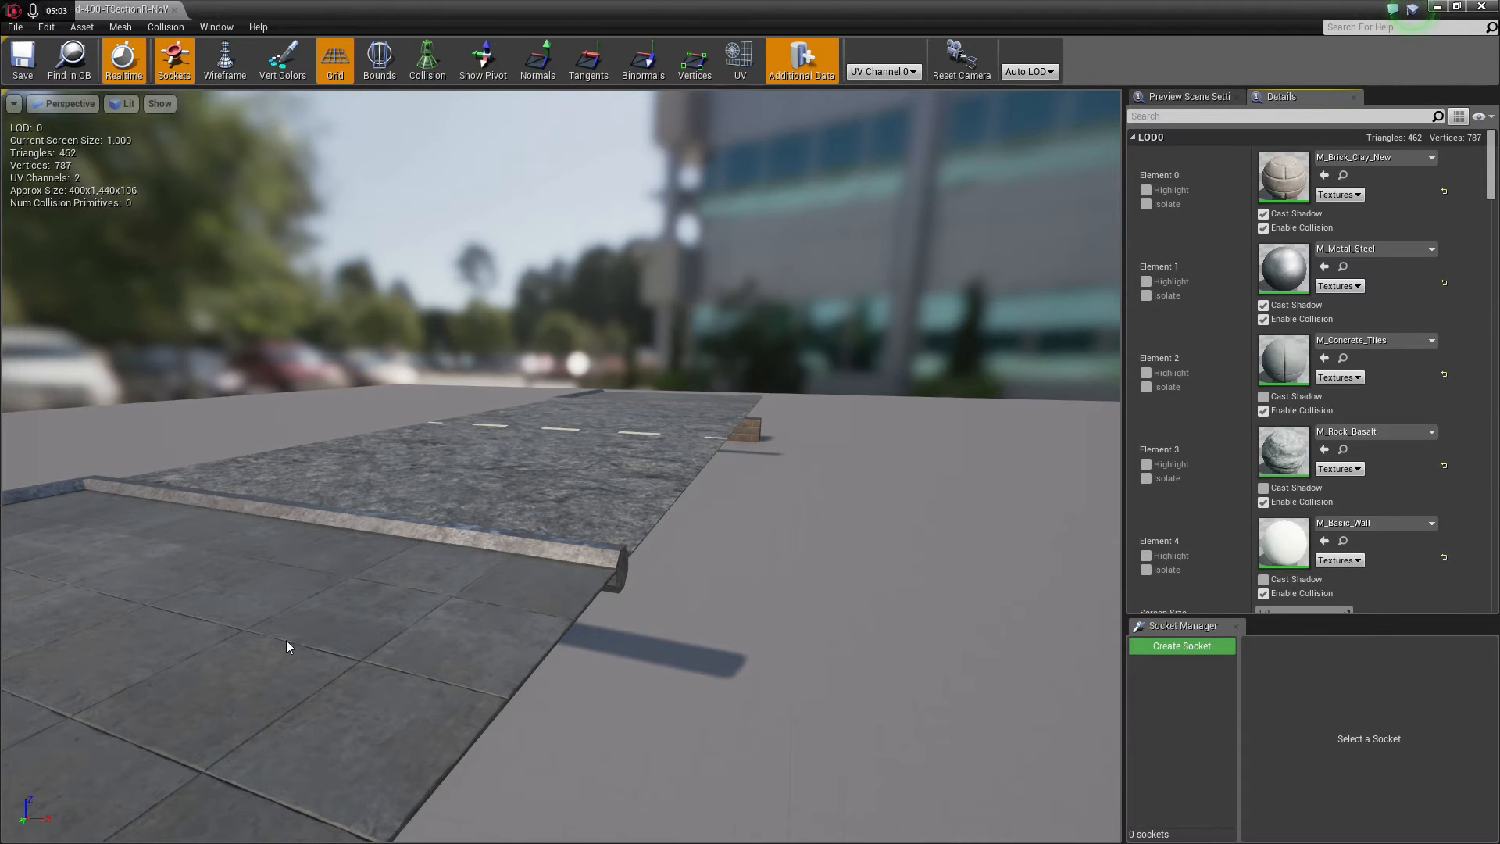
click(1263, 488)
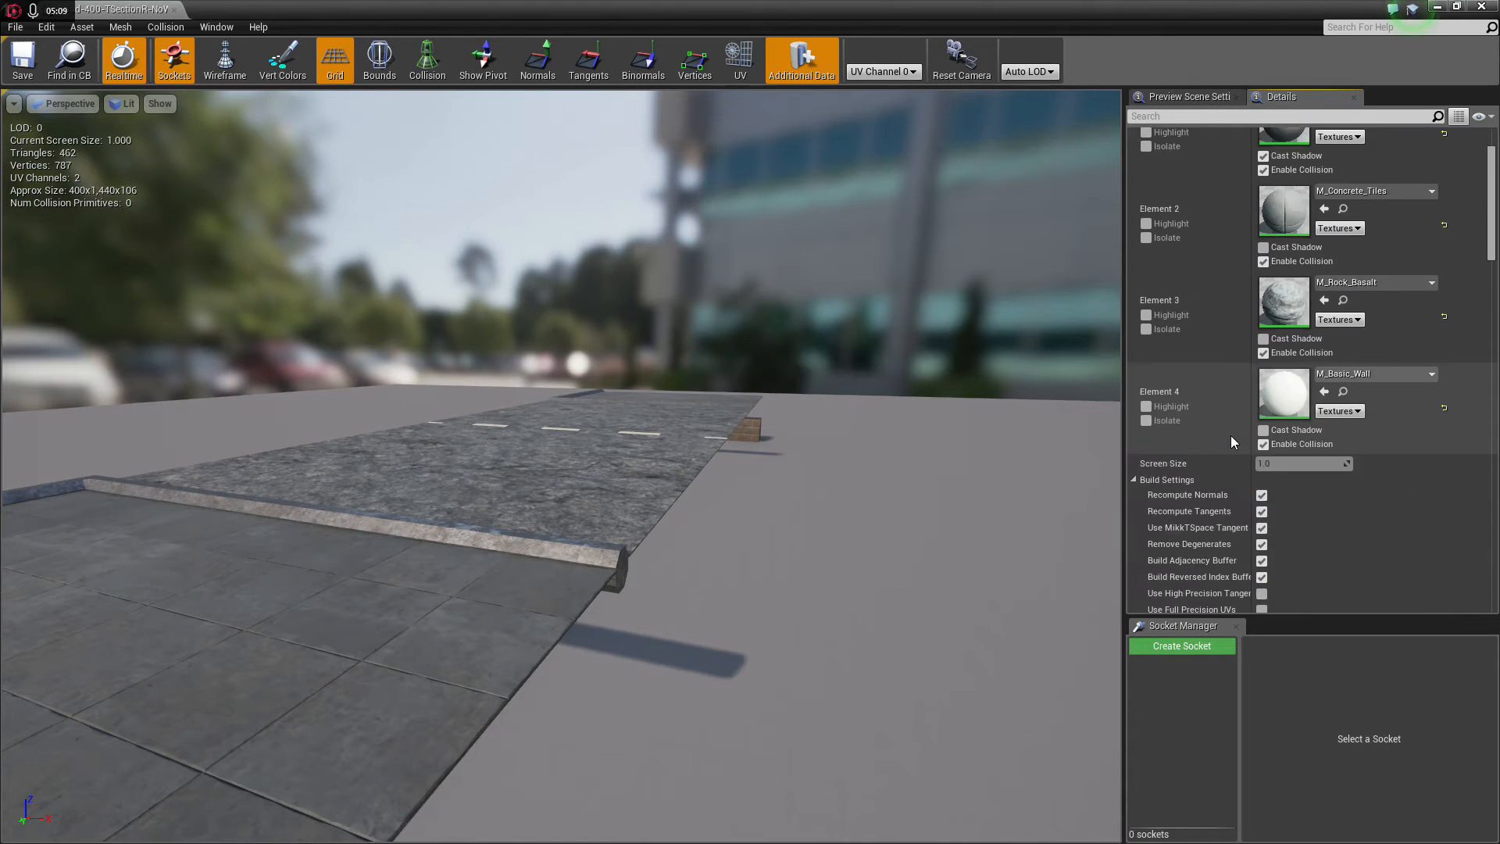
scroll(down, 3)
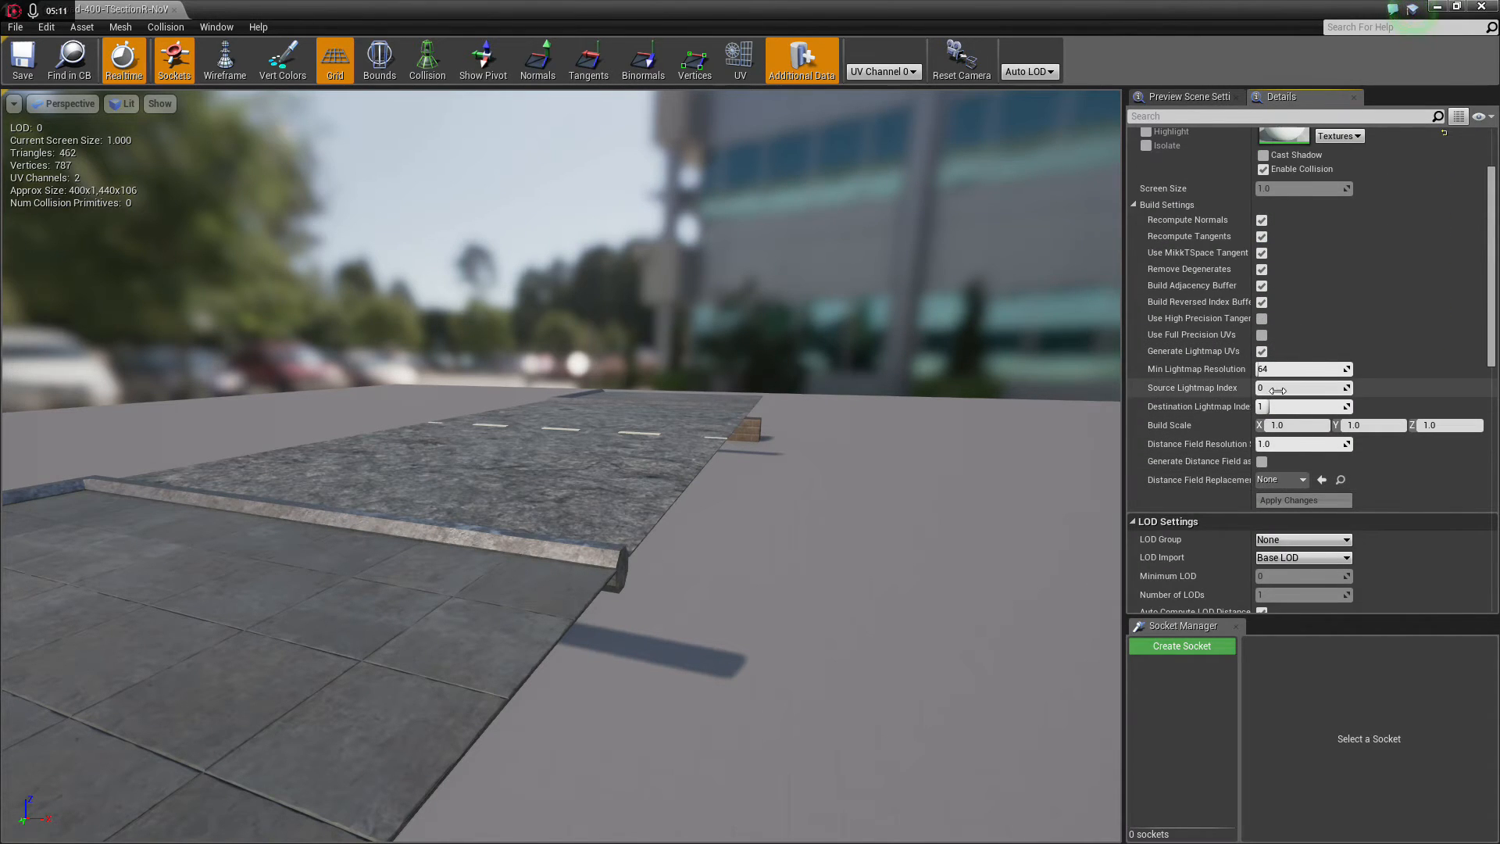
click(1300, 388)
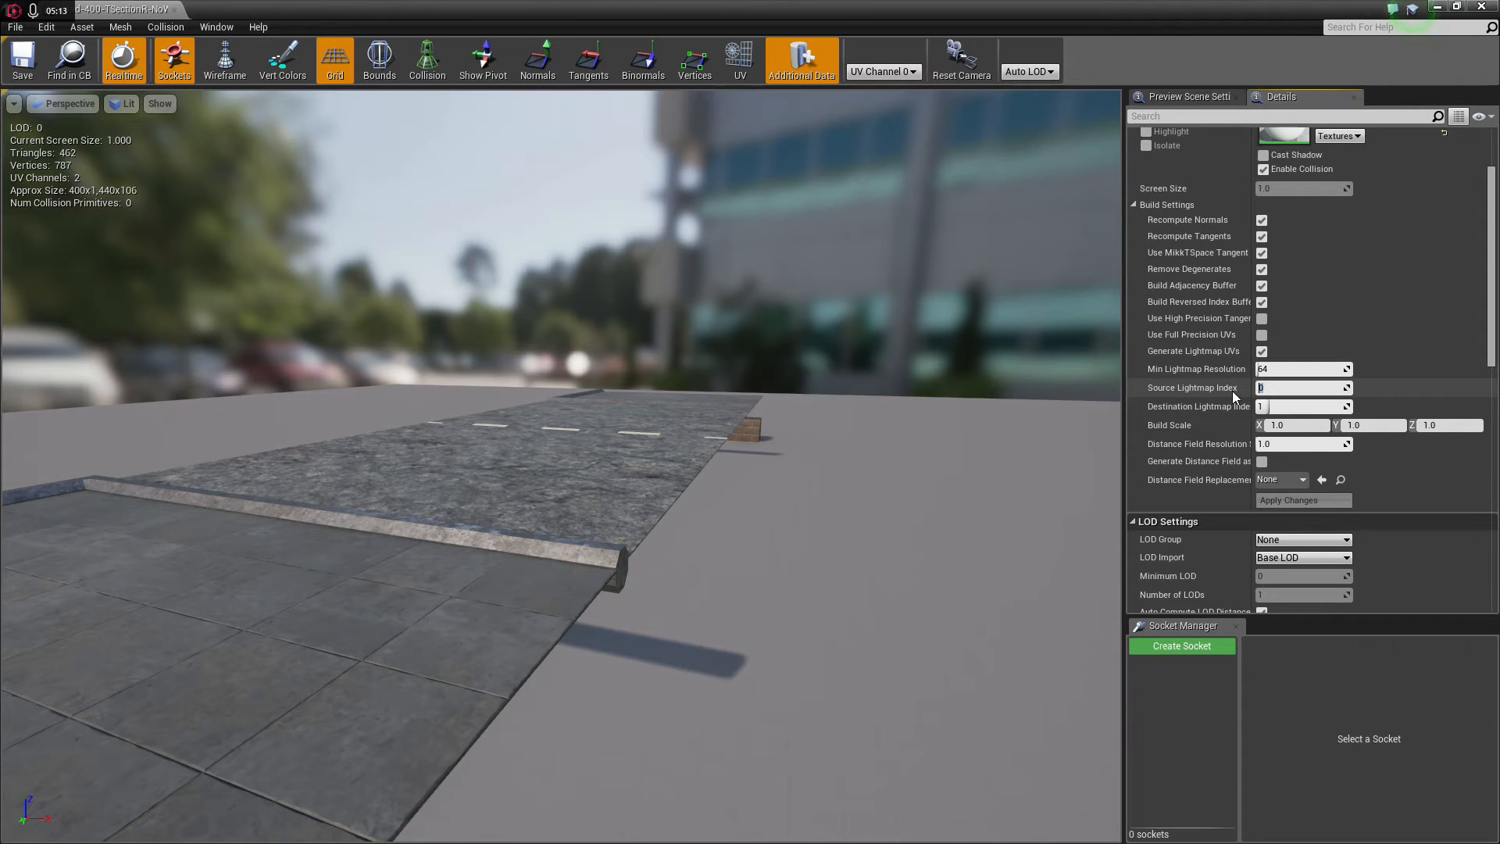
scroll(down, 3)
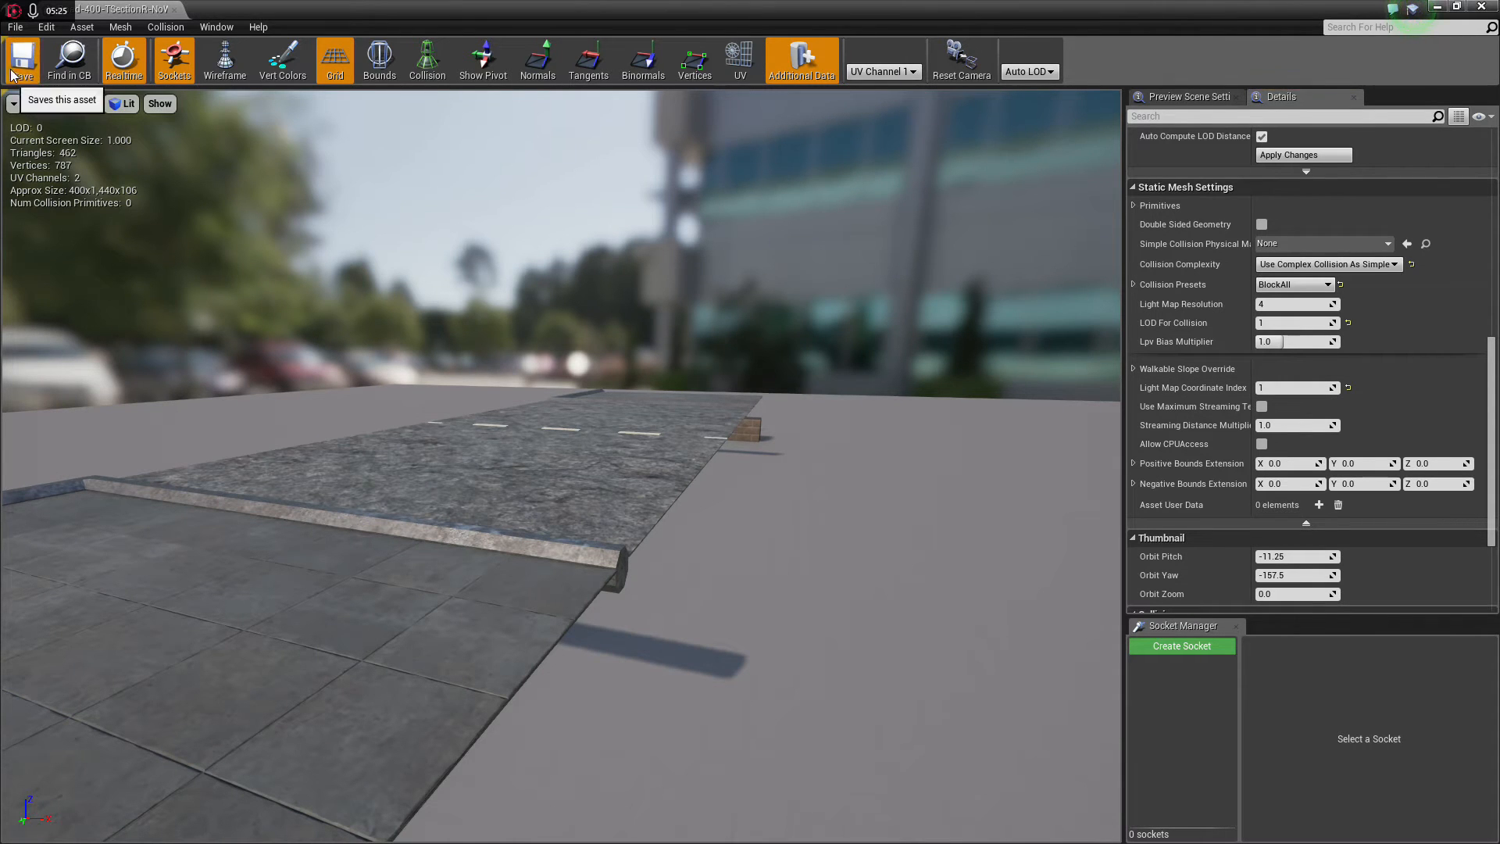
click(22, 60)
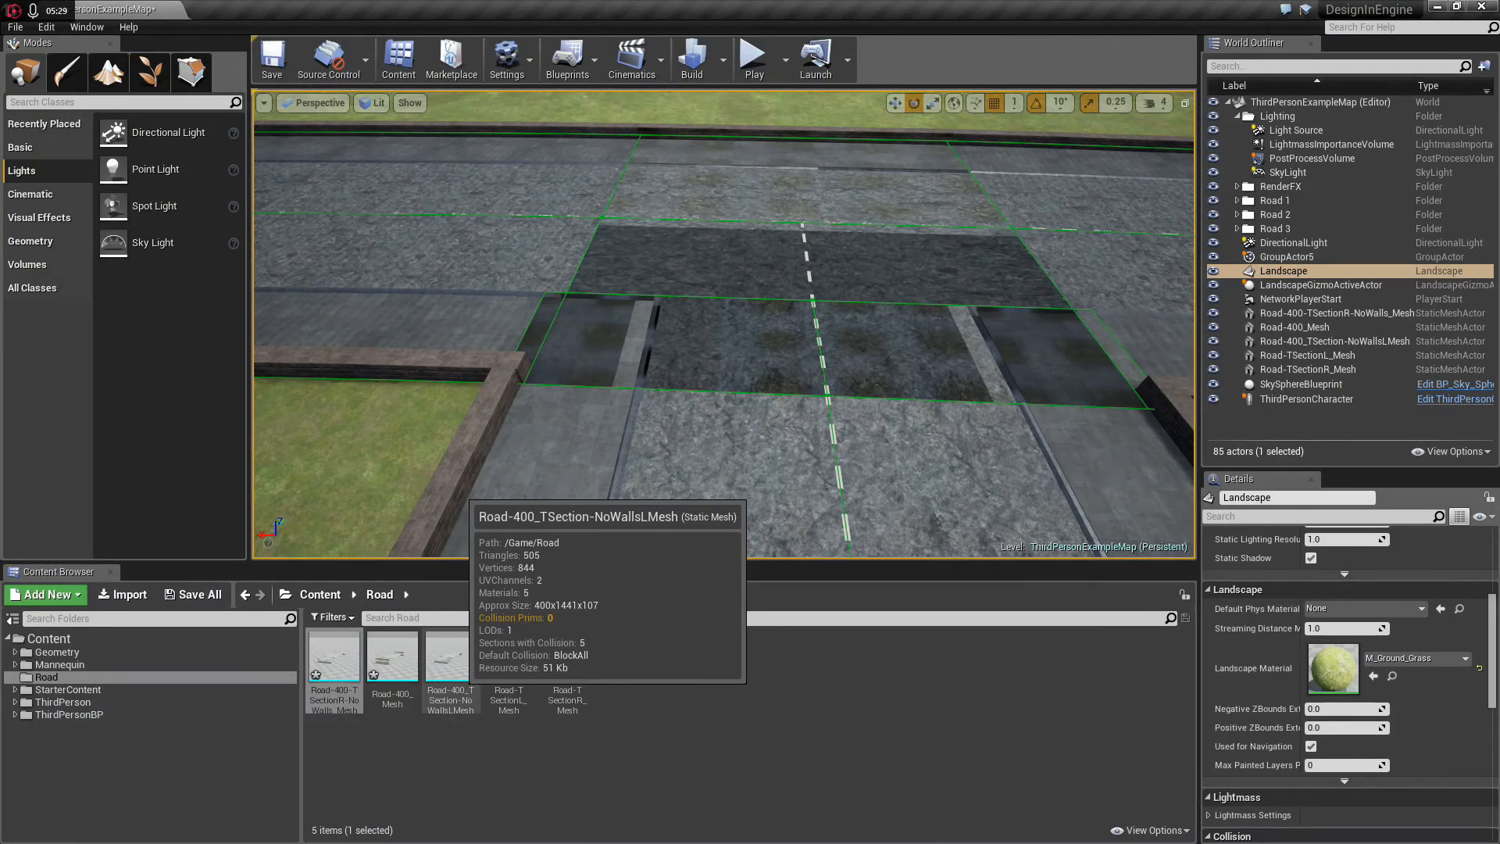
Step: Set Road-400_TSection-NoWallsLMesh lightmap source, destination and coordinate index to 1, save and apply
double_click(450, 657)
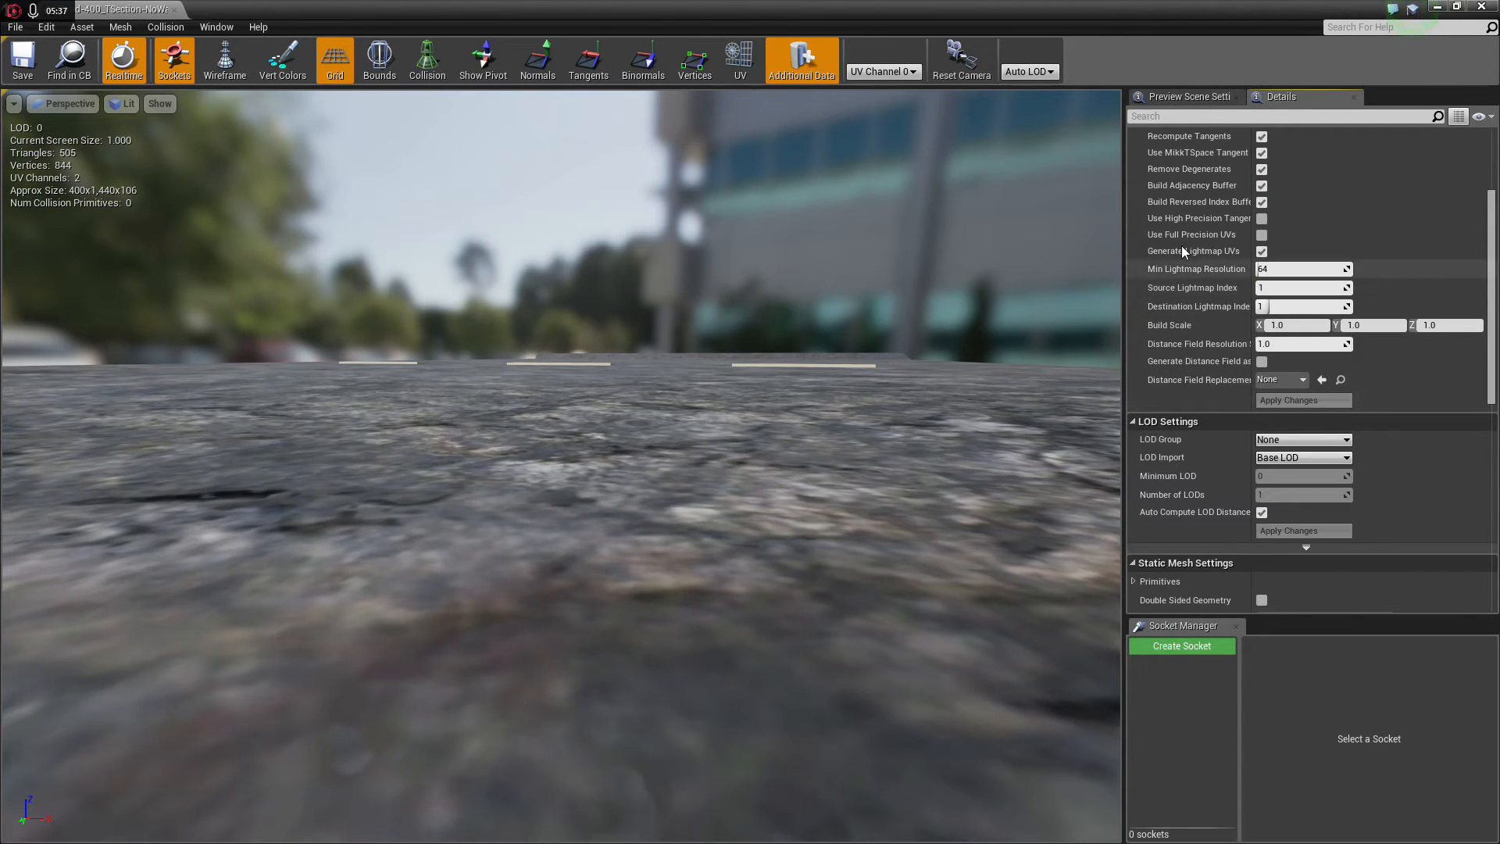
scroll(down, 3)
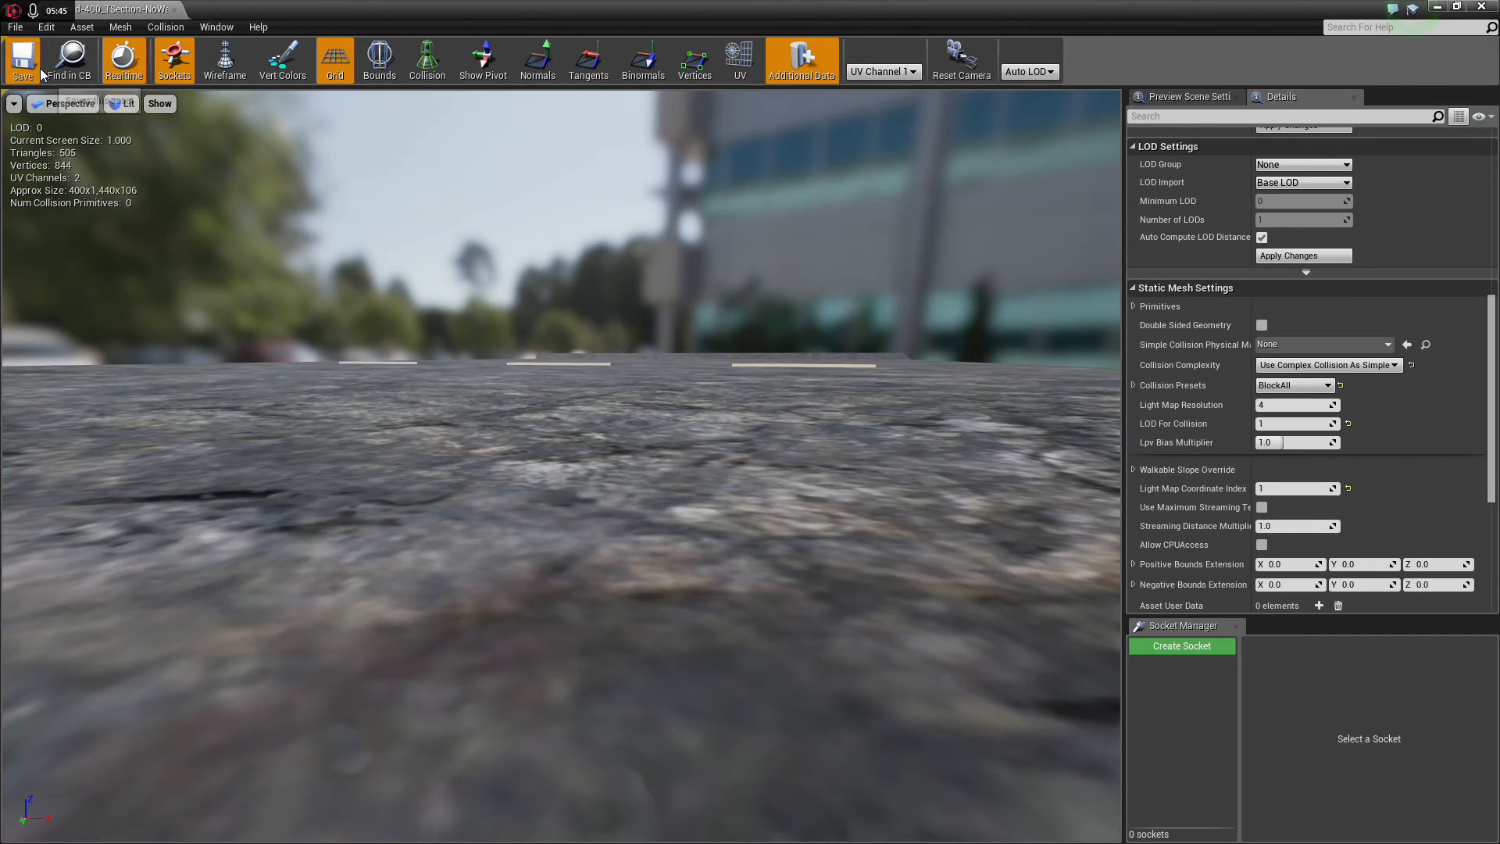
click(22, 56)
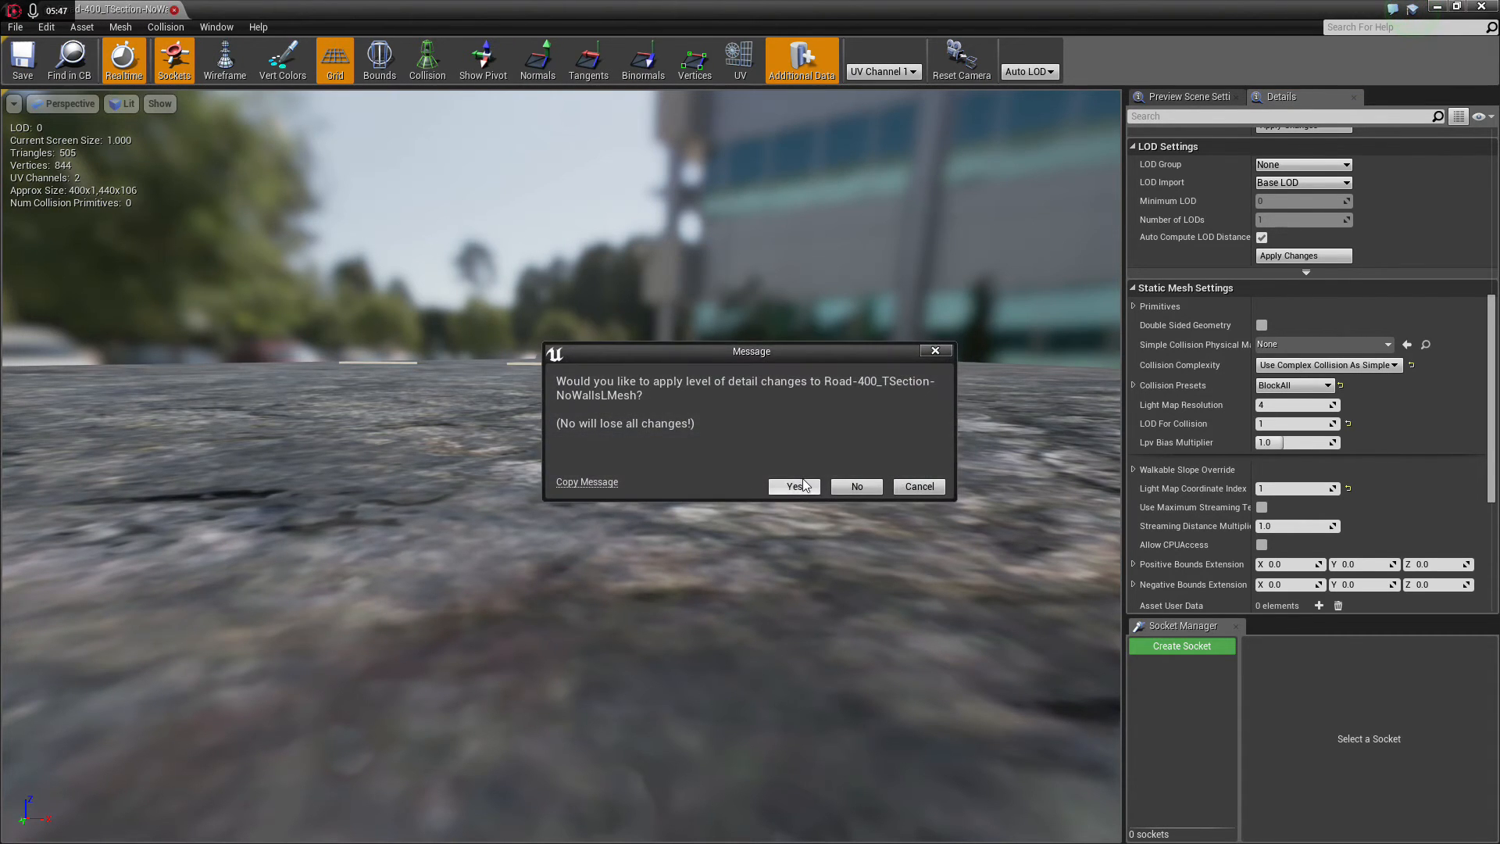
click(793, 486)
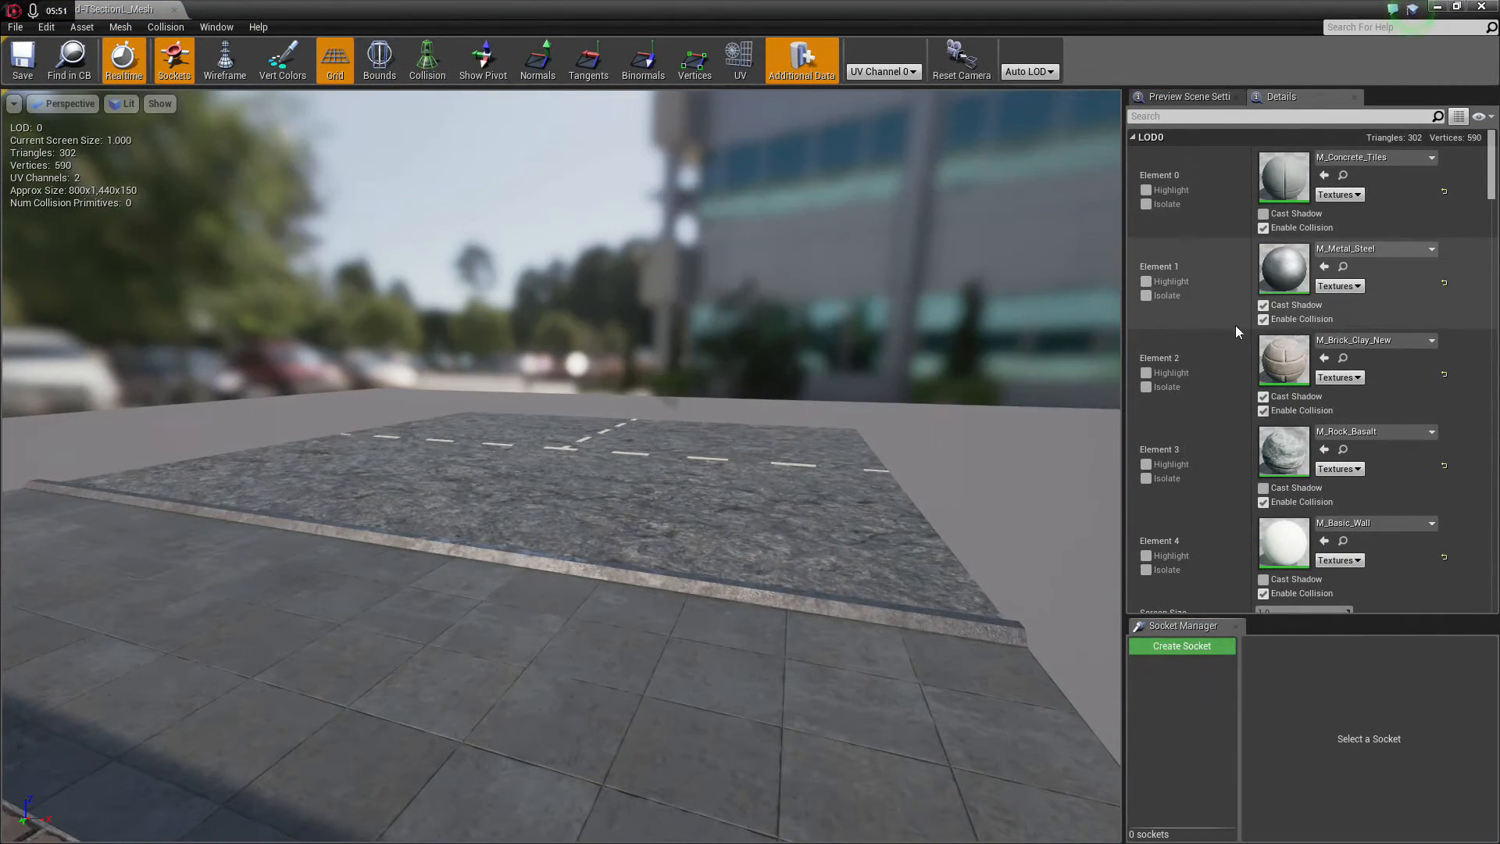
Step: Set the next T-section mesh's Source Lightmap Index to 1 in Build Settings
scroll(down, 3)
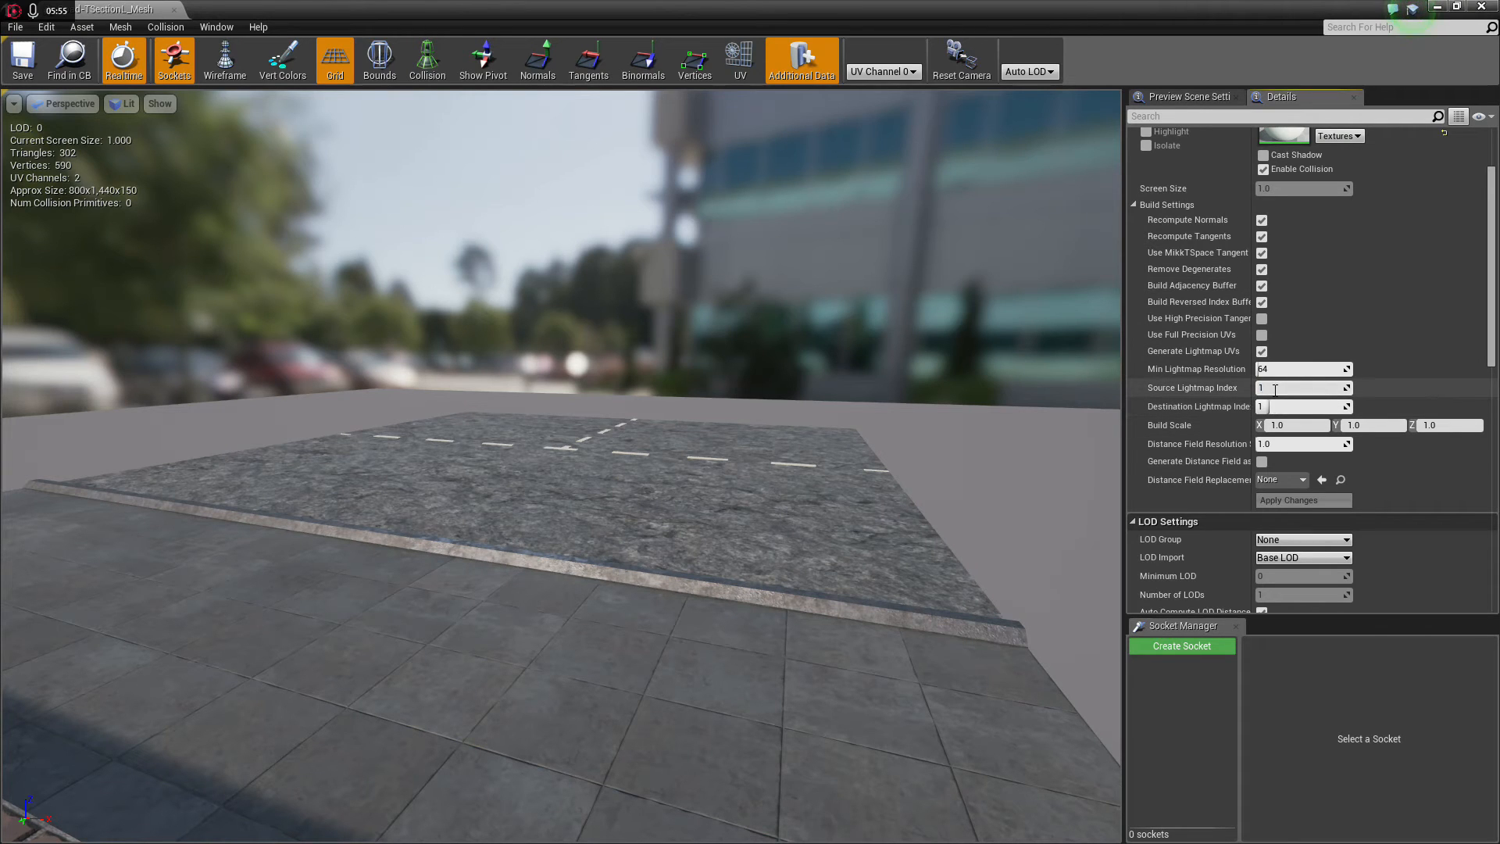
scroll(down, 3)
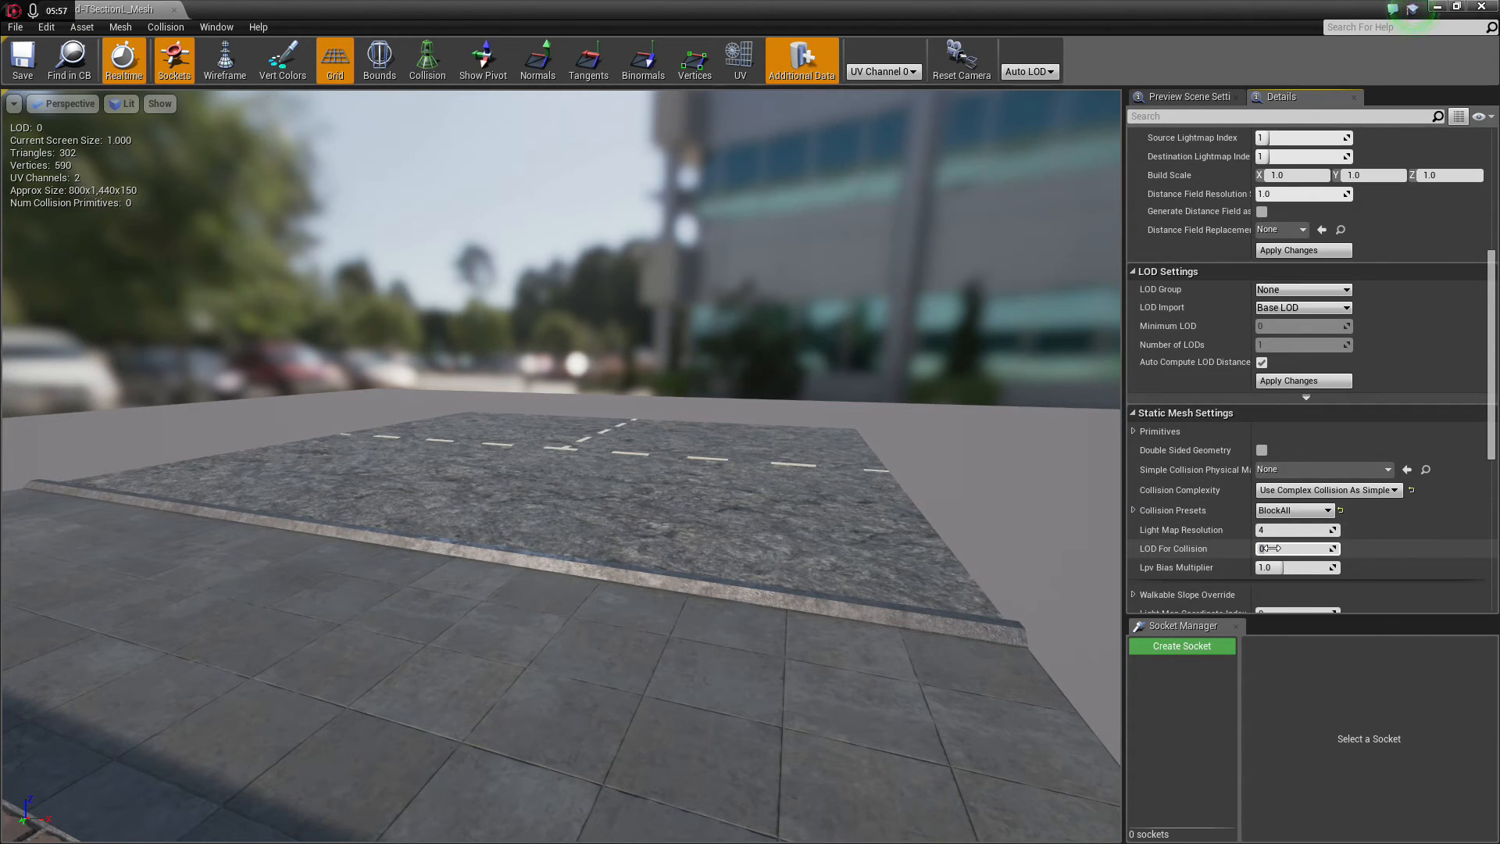
scroll(down, 3)
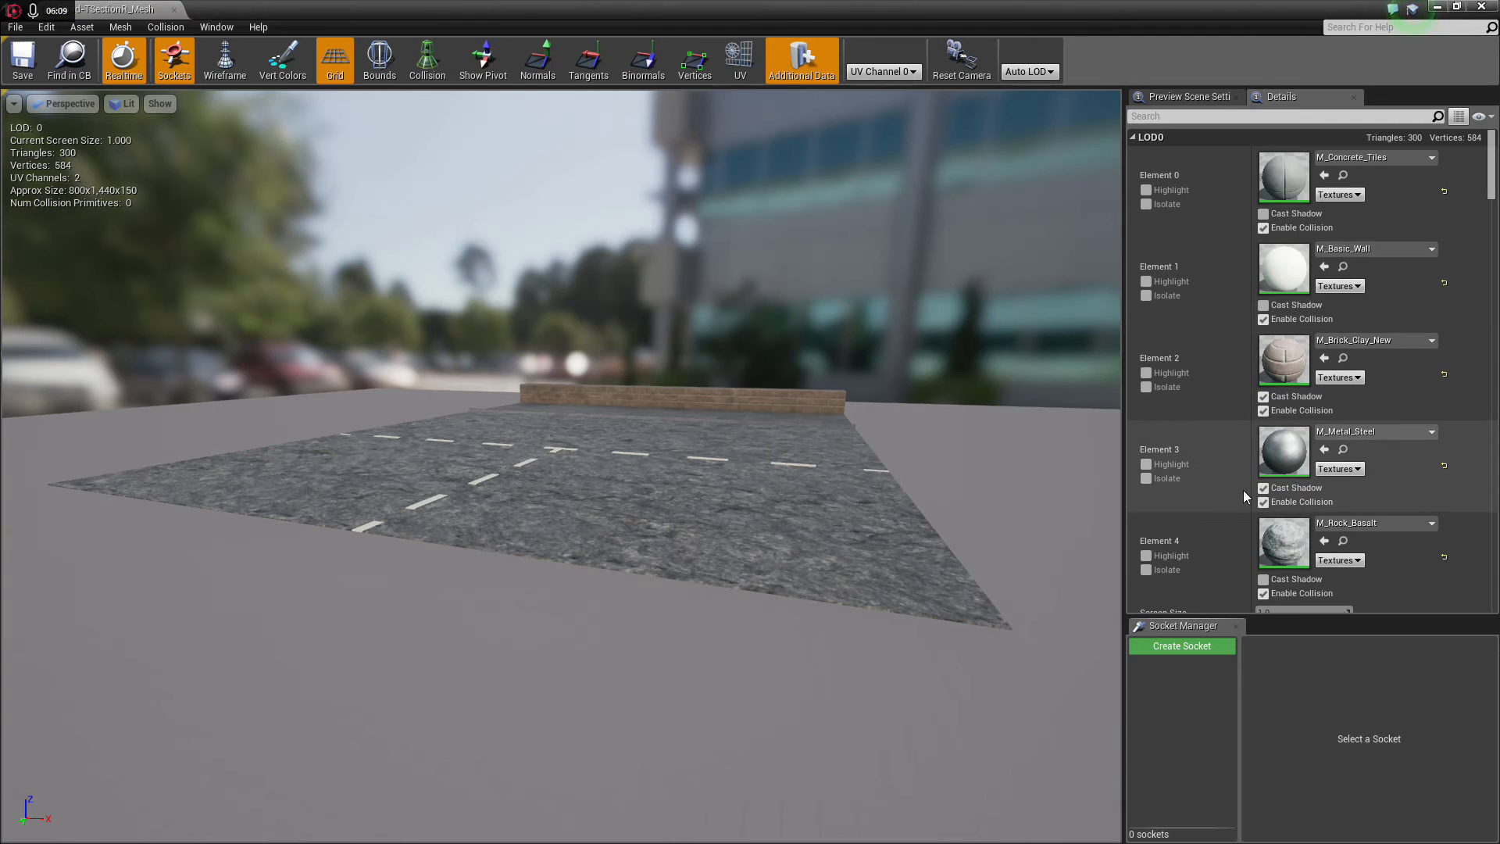
Step: Set Road-TSectionR_Mesh source lightmap and coordinate index to 1 and preview UV Channel 1
scroll(down, 3)
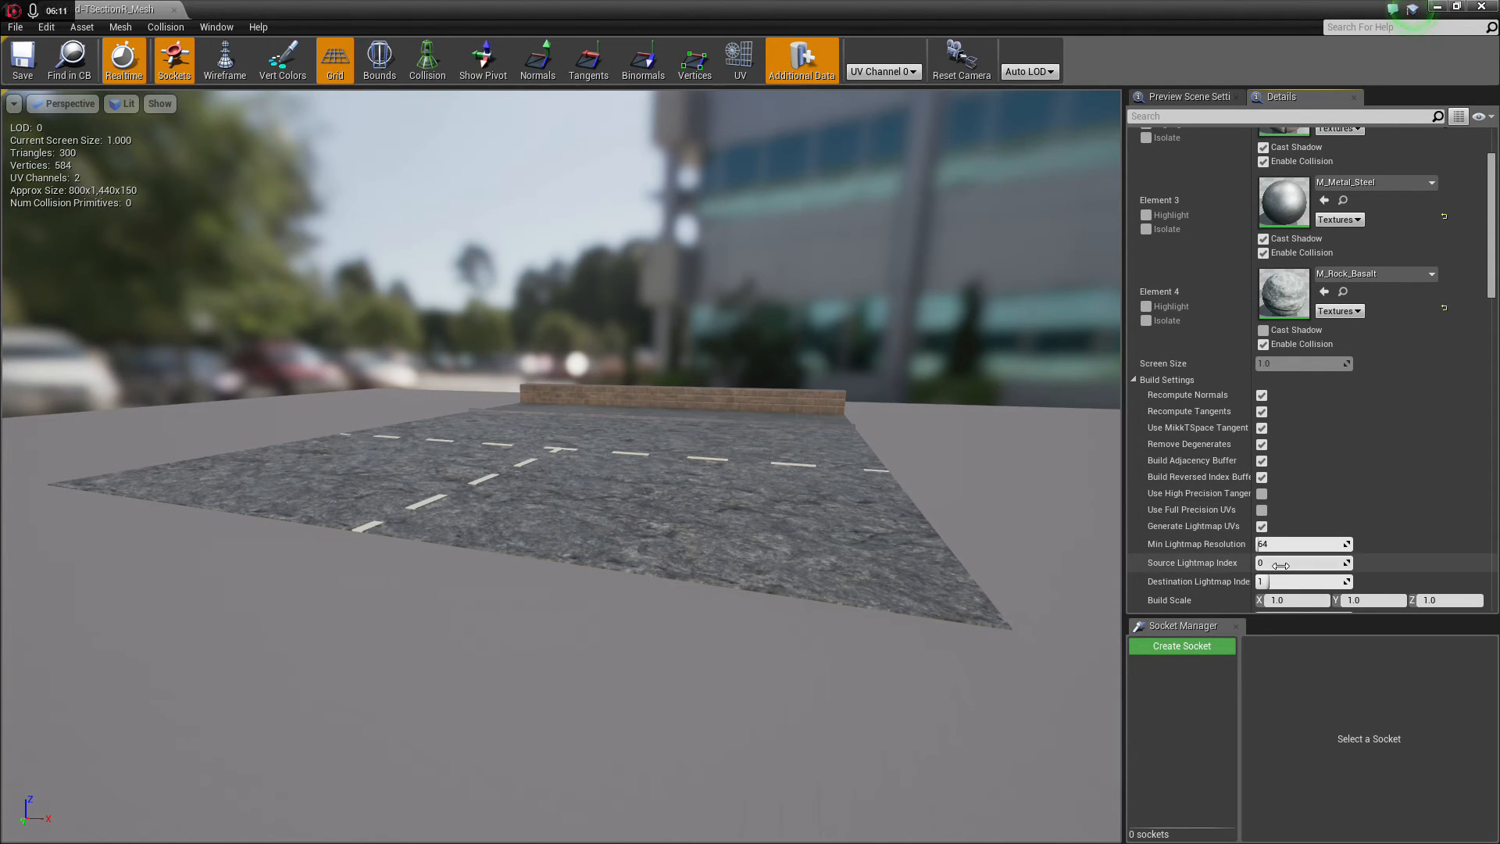
scroll(down, 3)
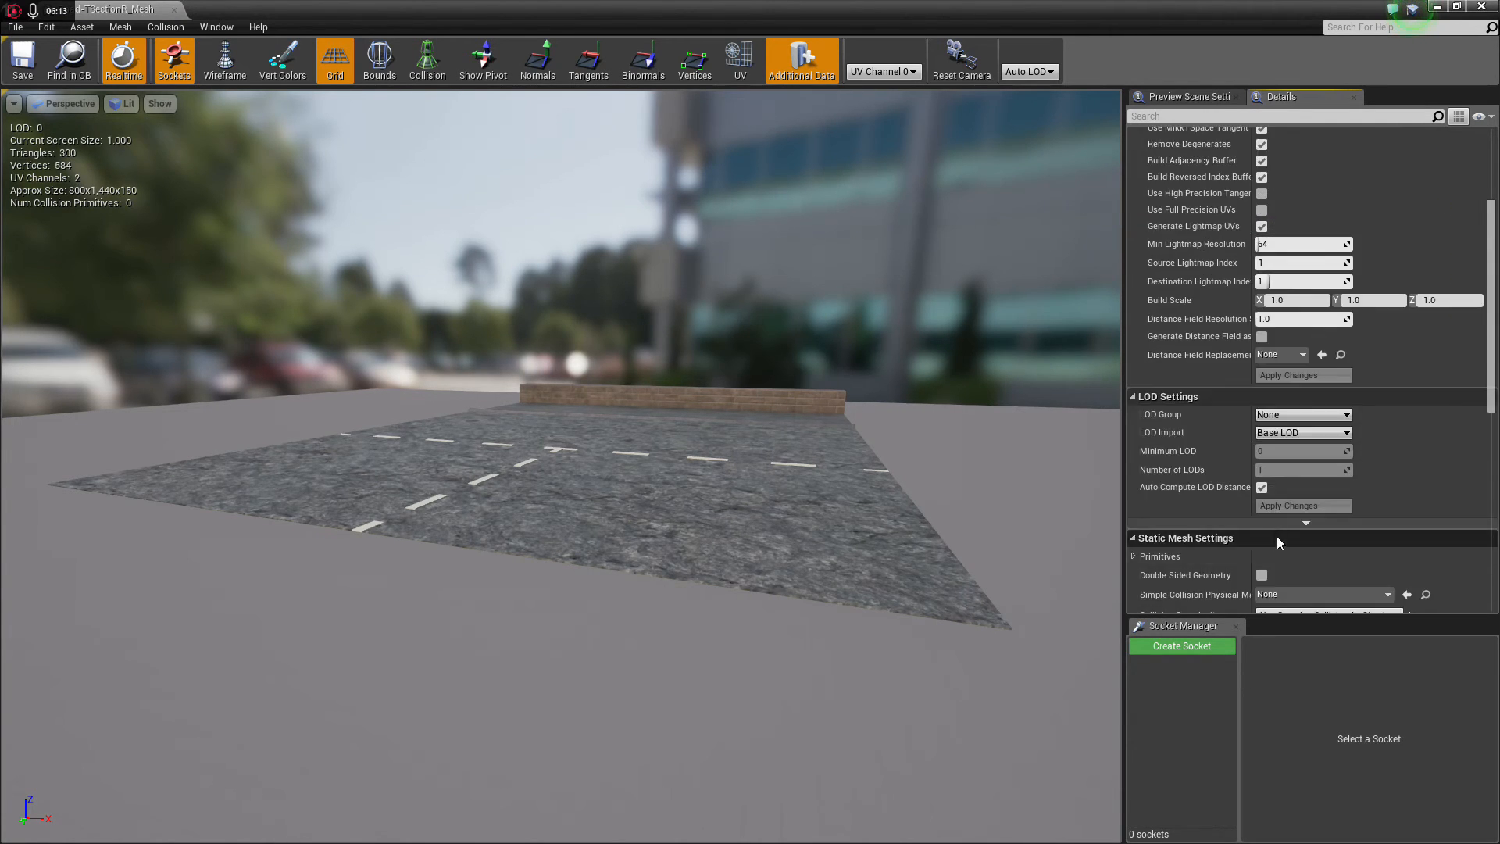
scroll(down, 3)
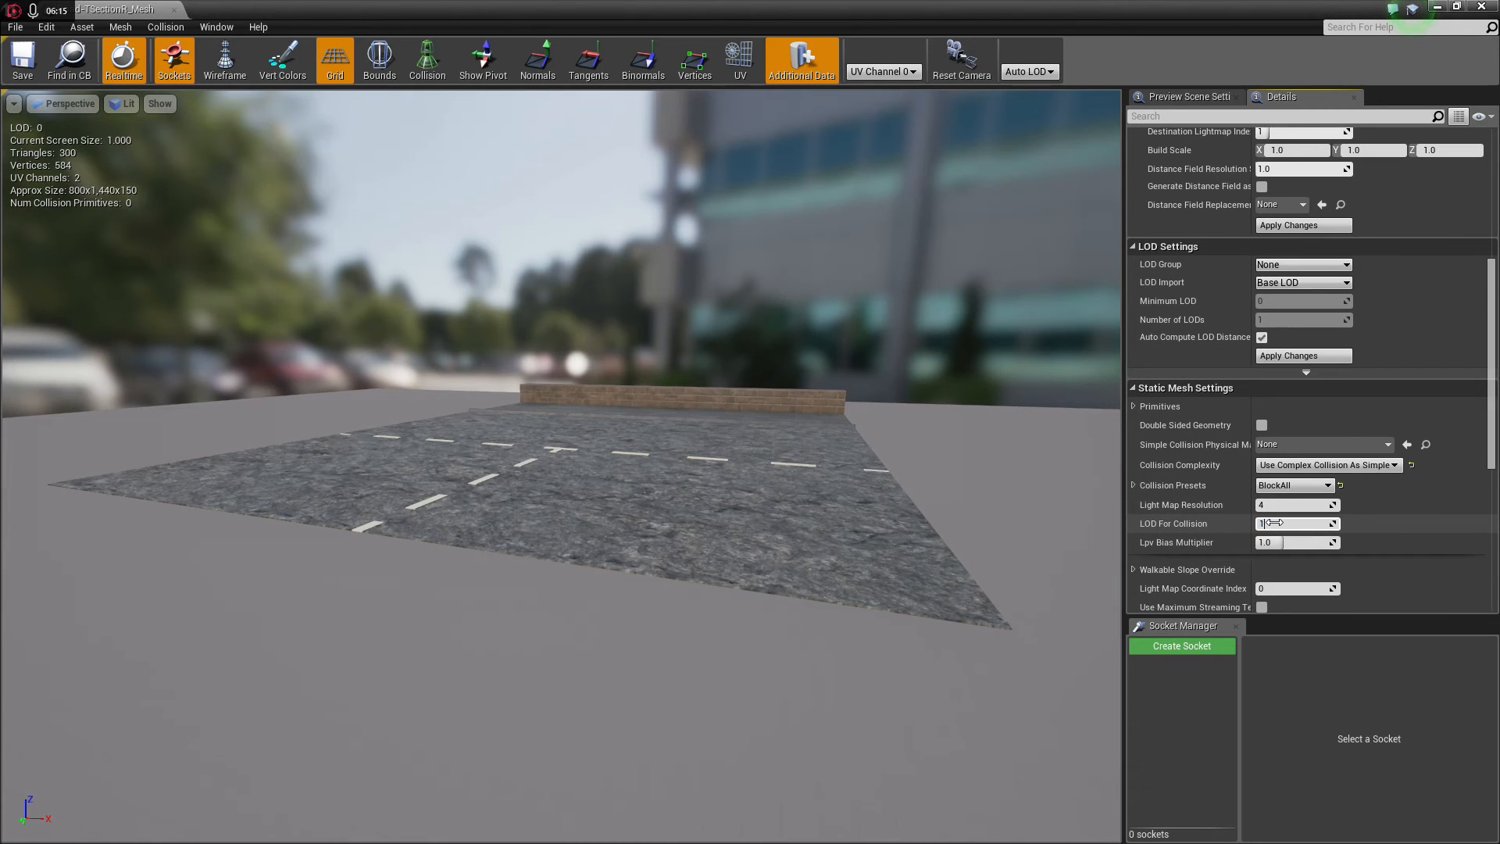
scroll(down, 3)
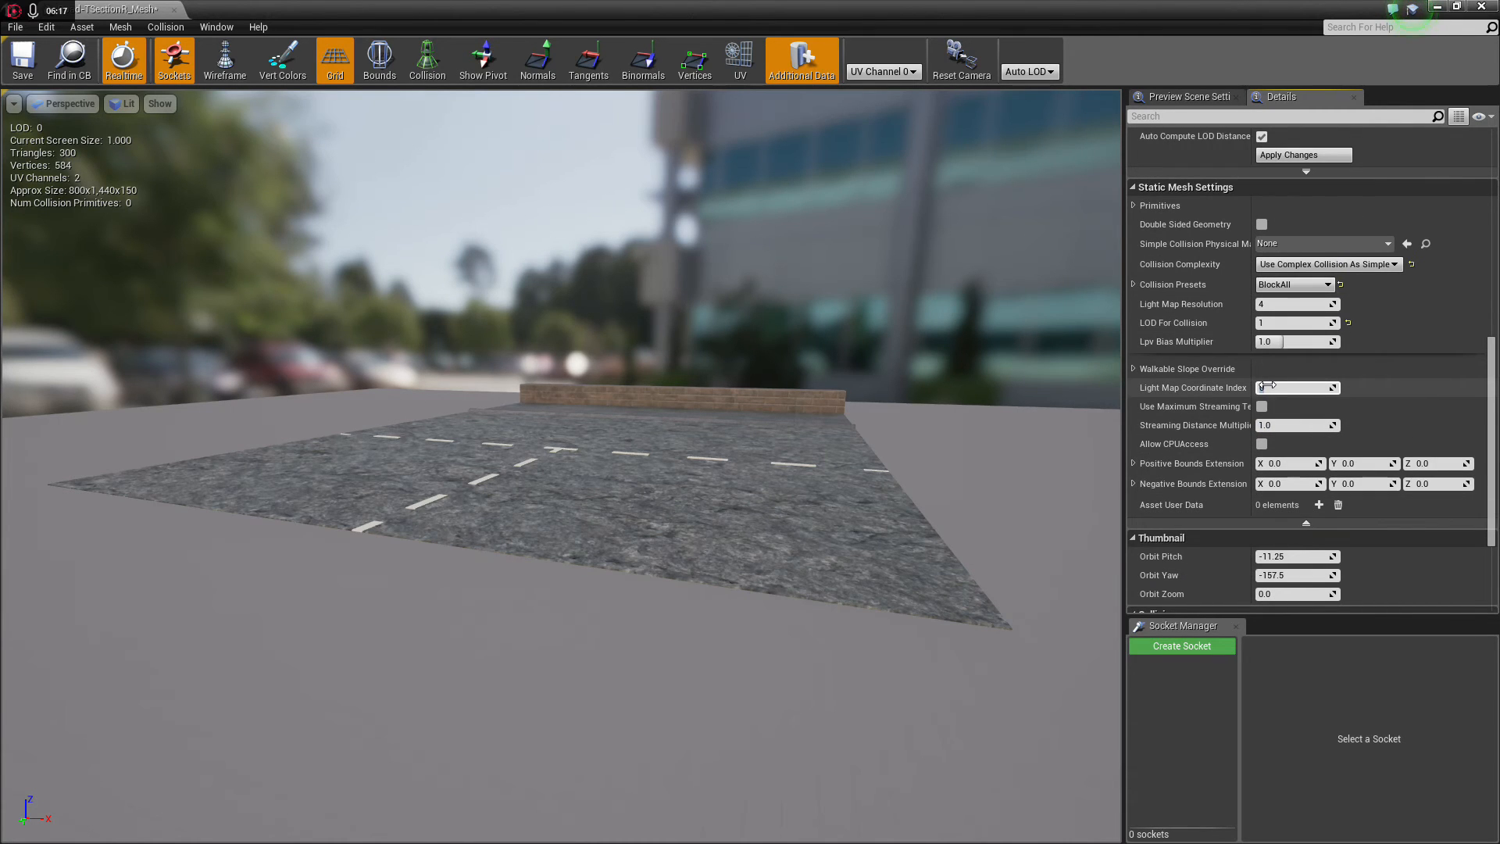
click(883, 72)
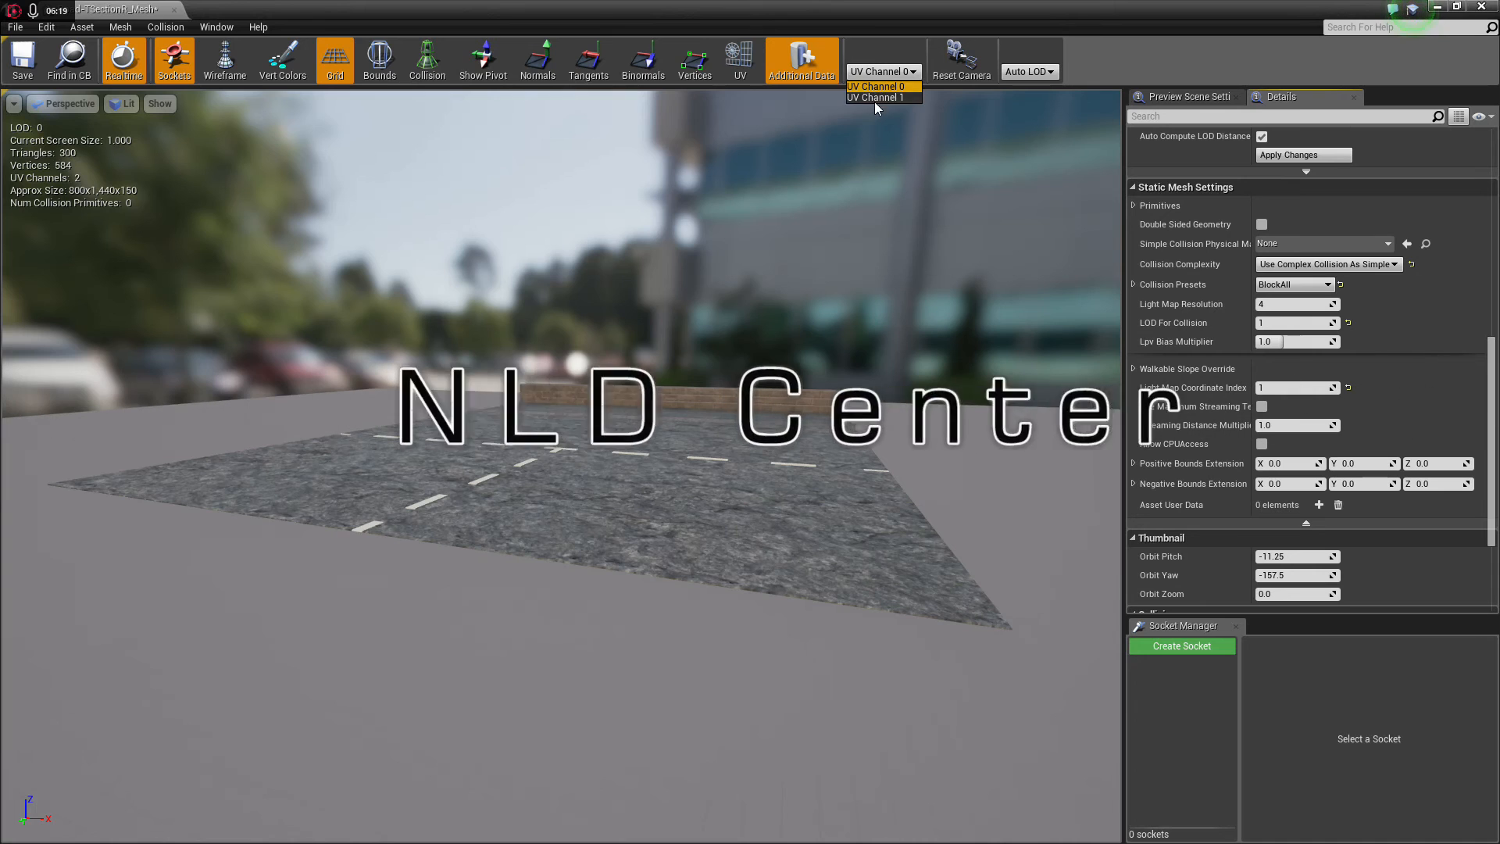
click(877, 97)
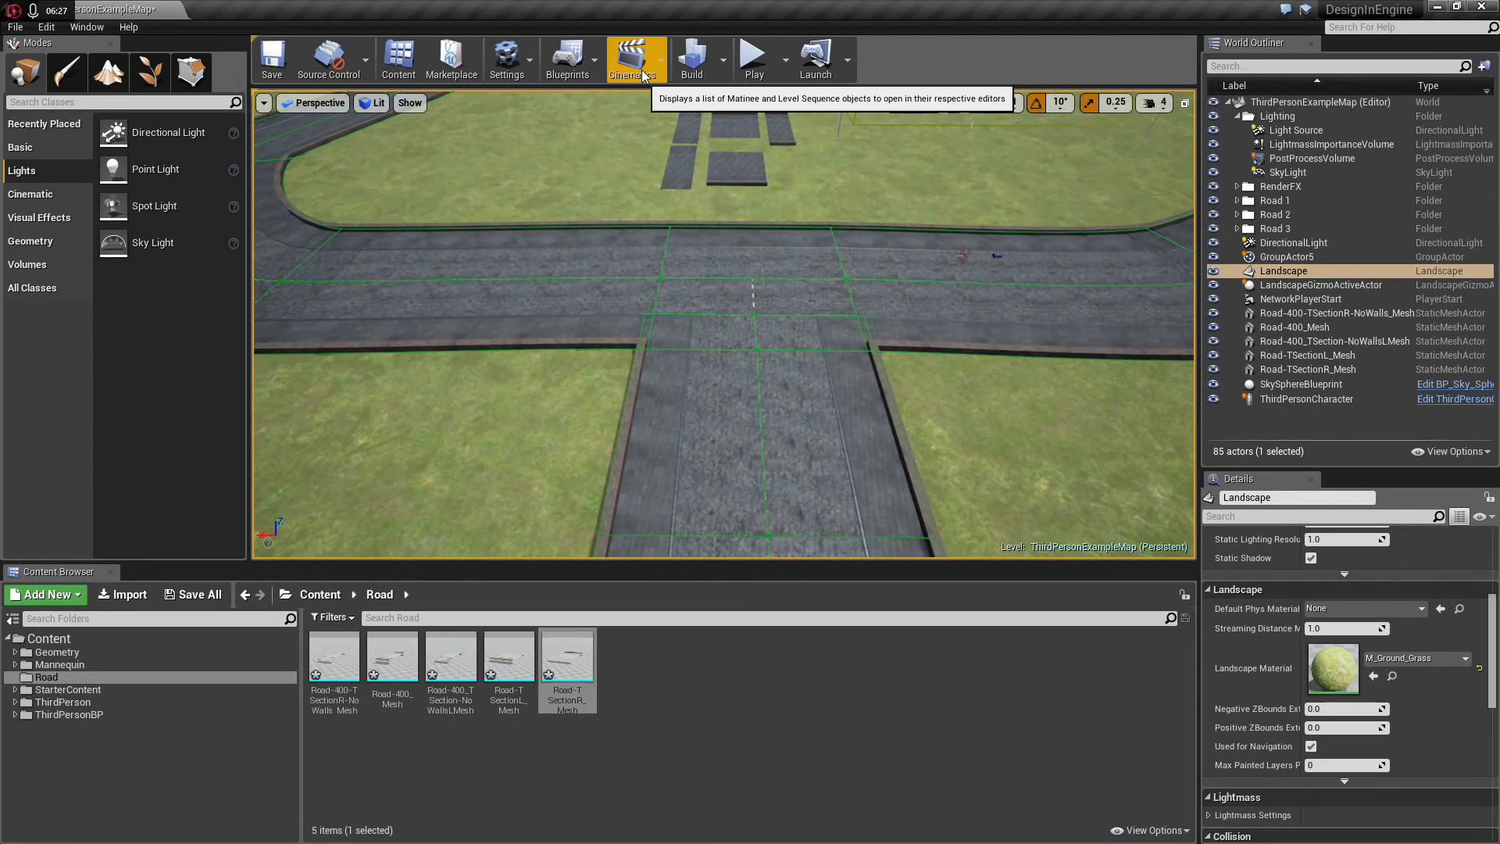
Step: Rebuild the lighting only, then play the level with the character on the road
click(692, 56)
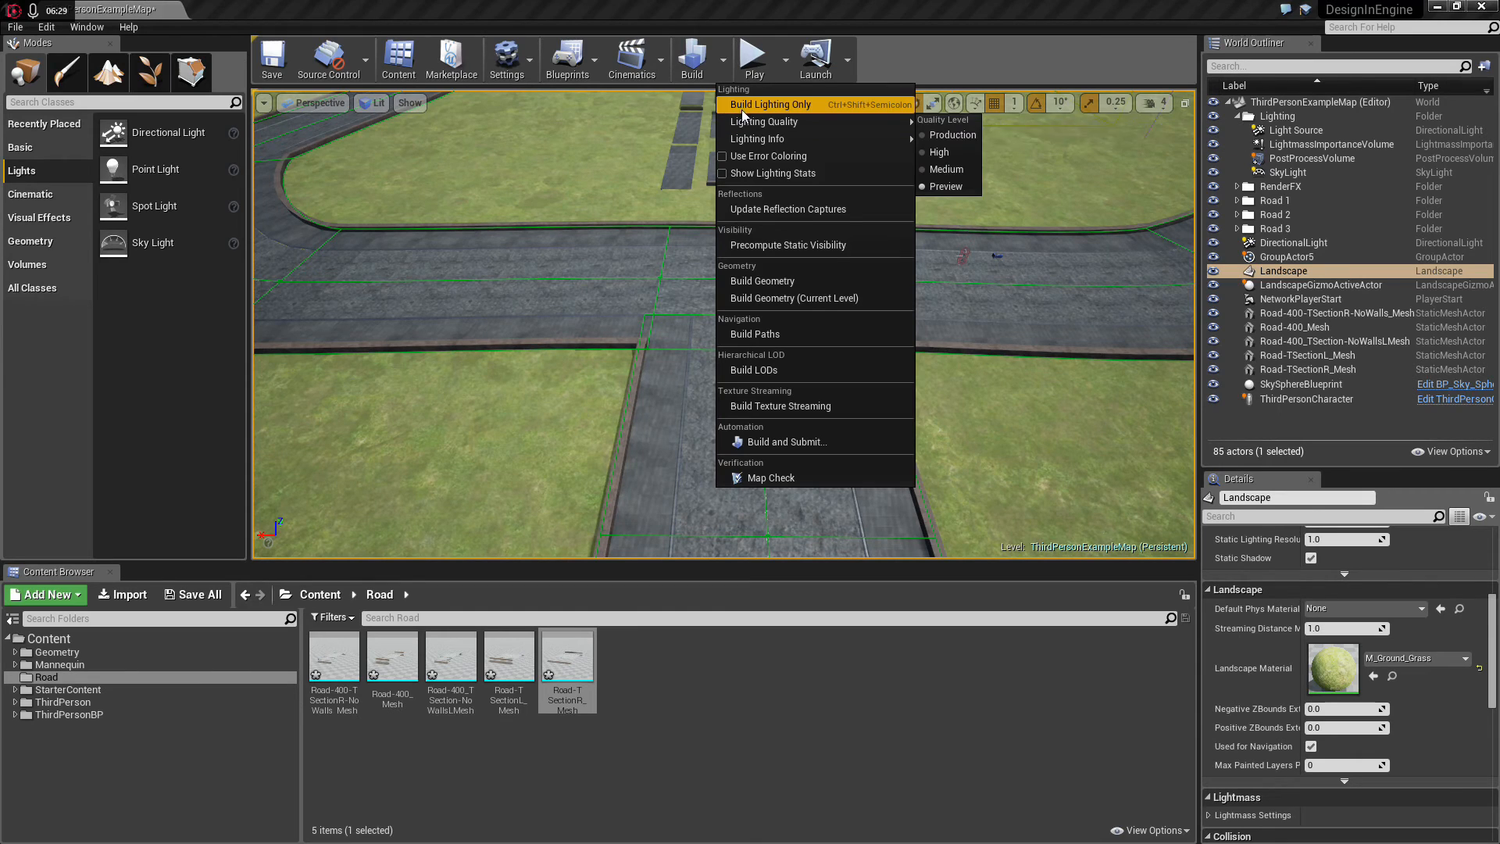
click(769, 104)
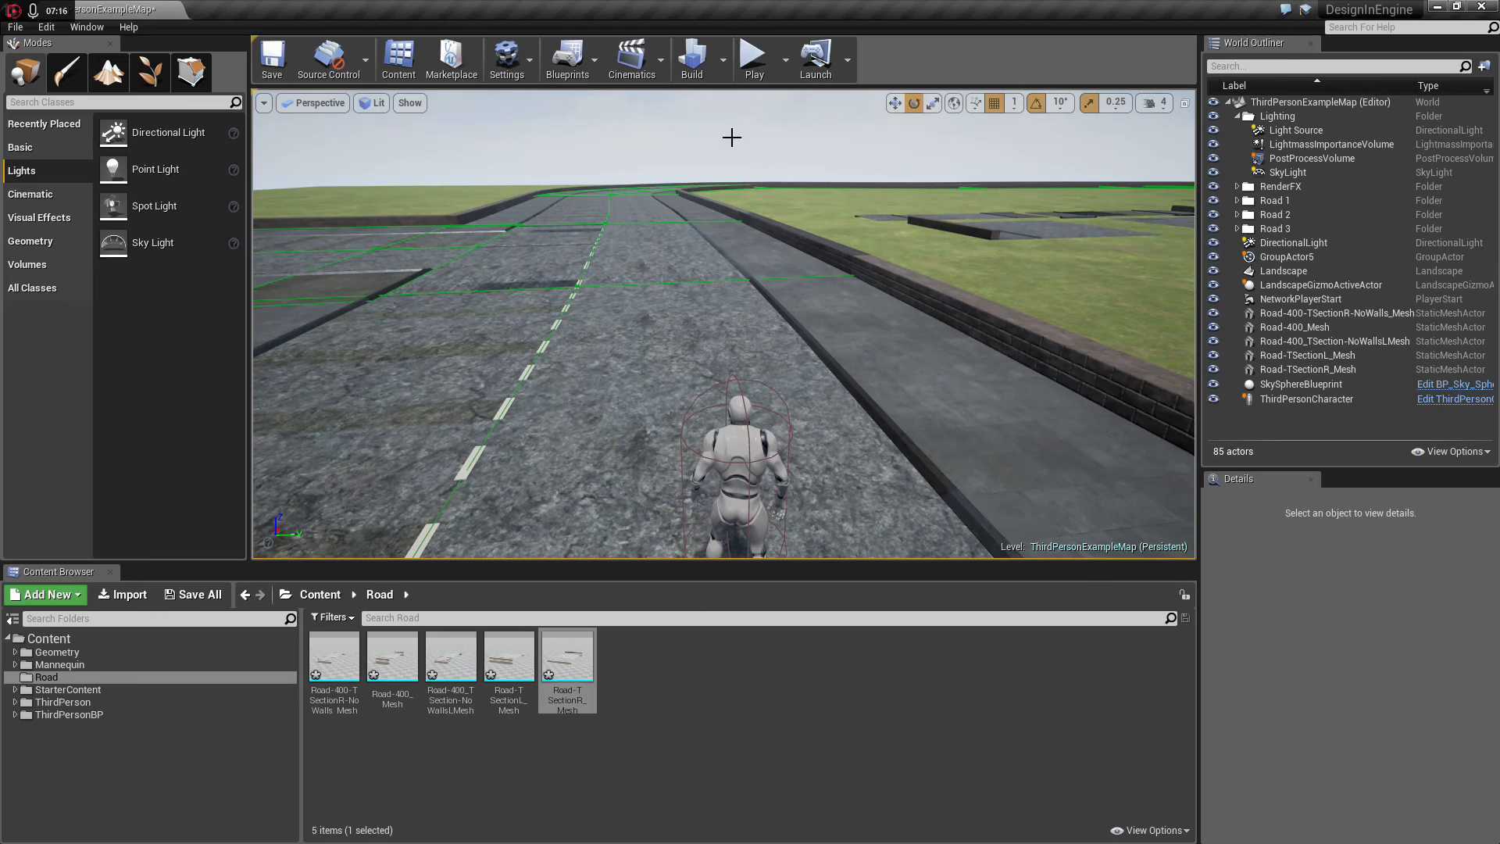
click(753, 56)
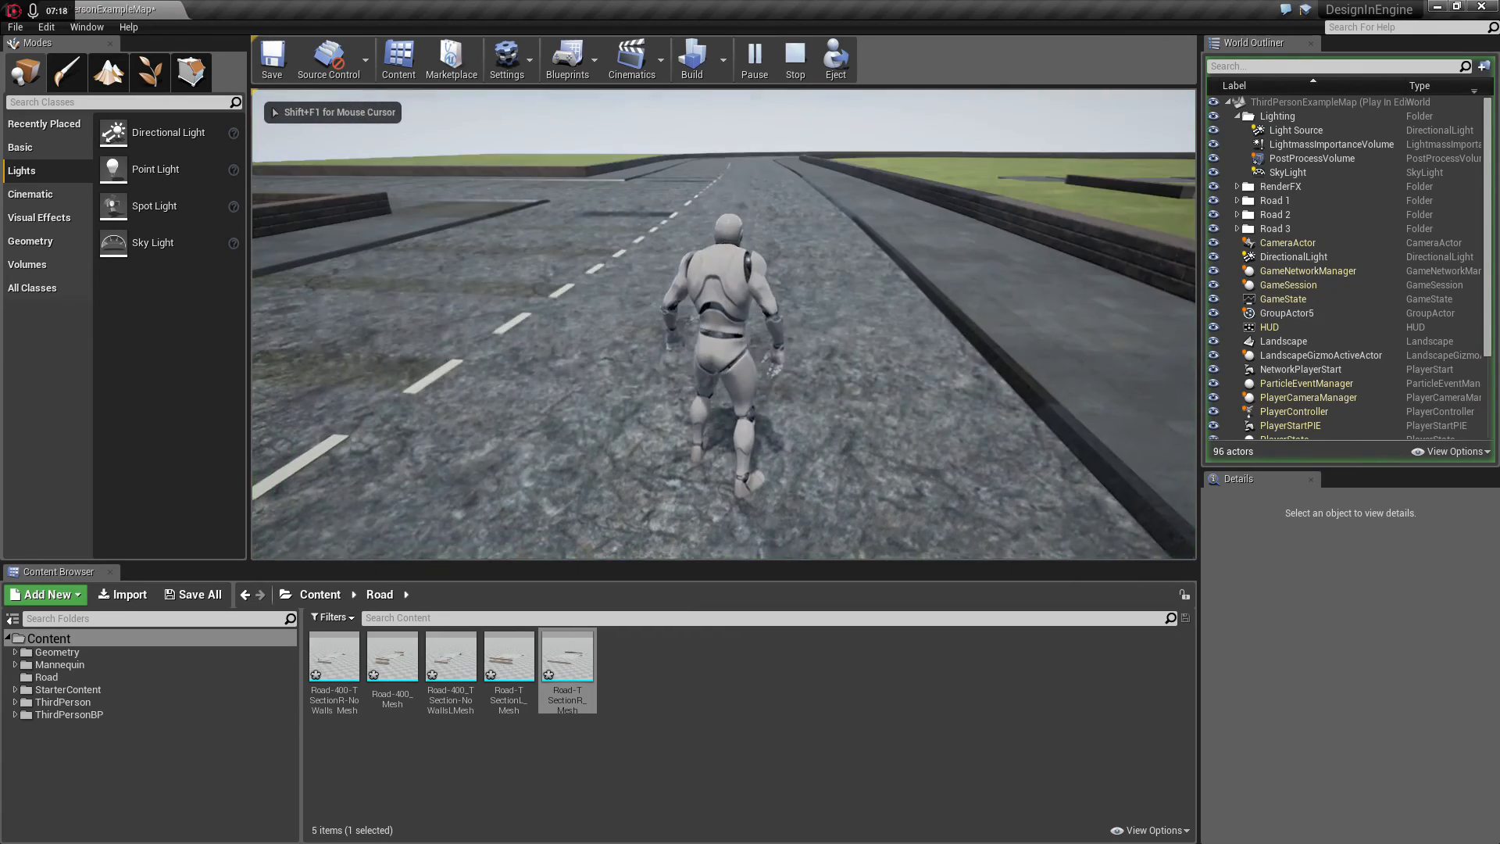